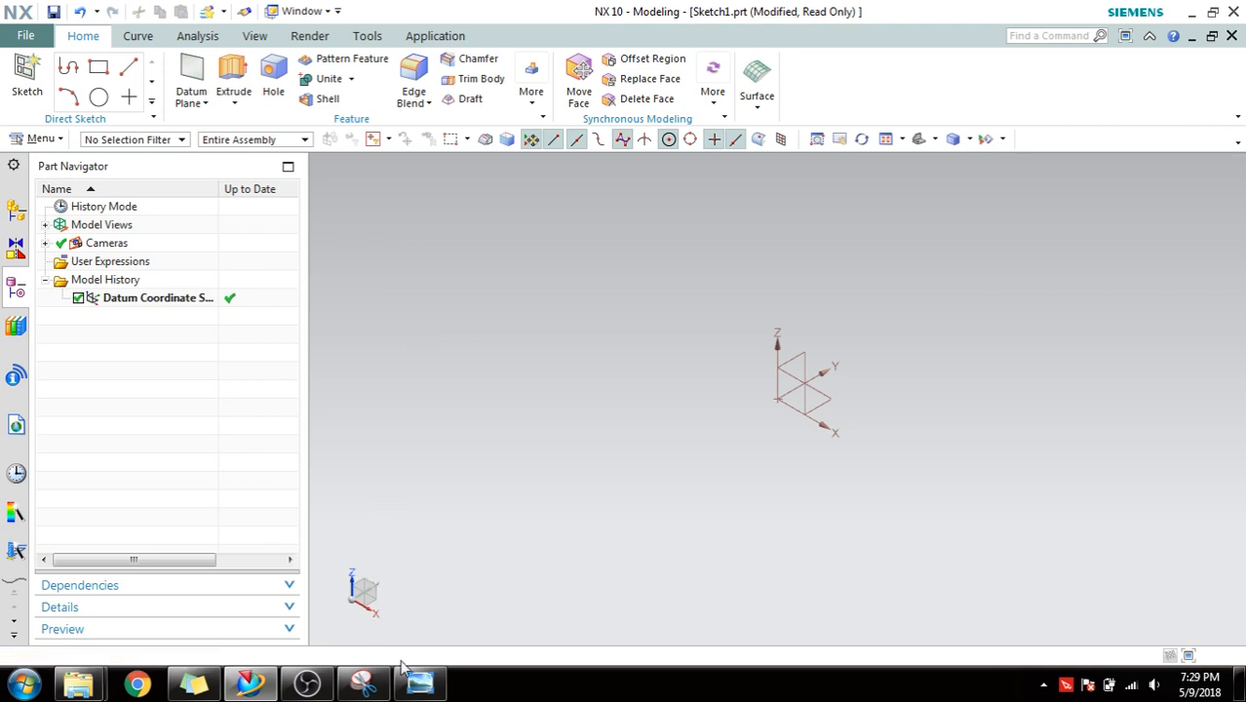
Bring up the bracket reference drawing and start a new sketch on the inferred plane.
click(419, 682)
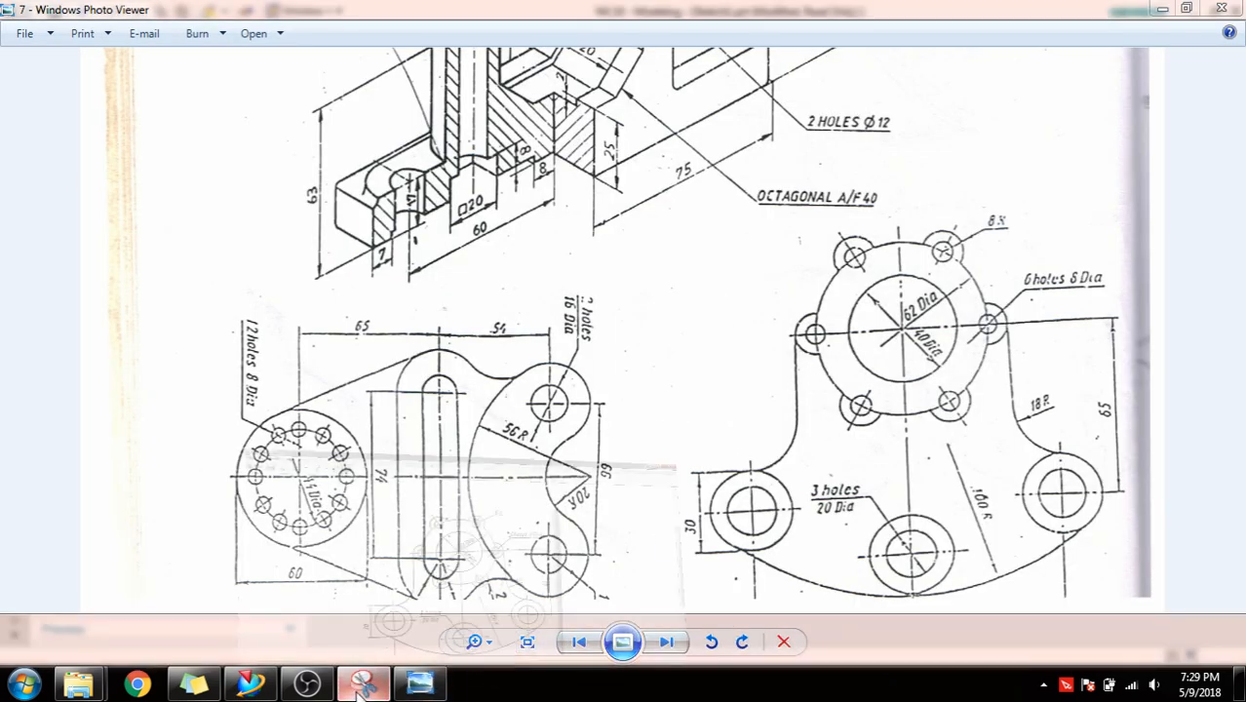
click(362, 683)
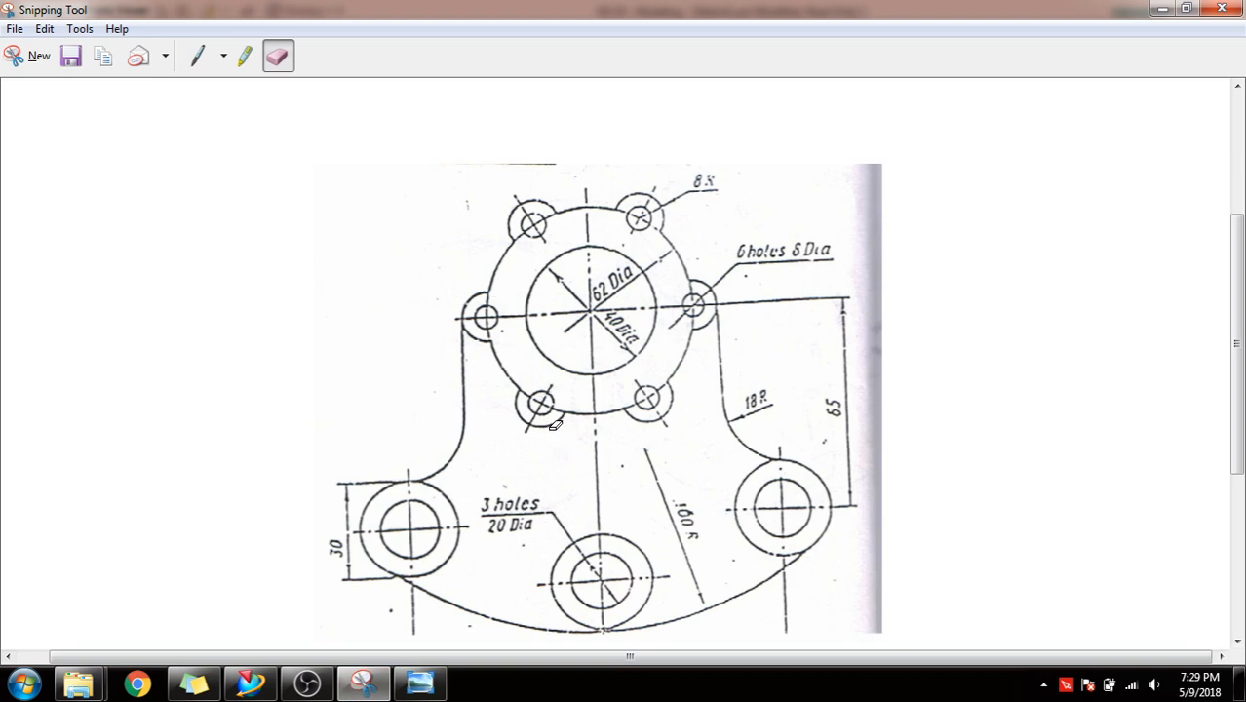
mouse_move(581, 238)
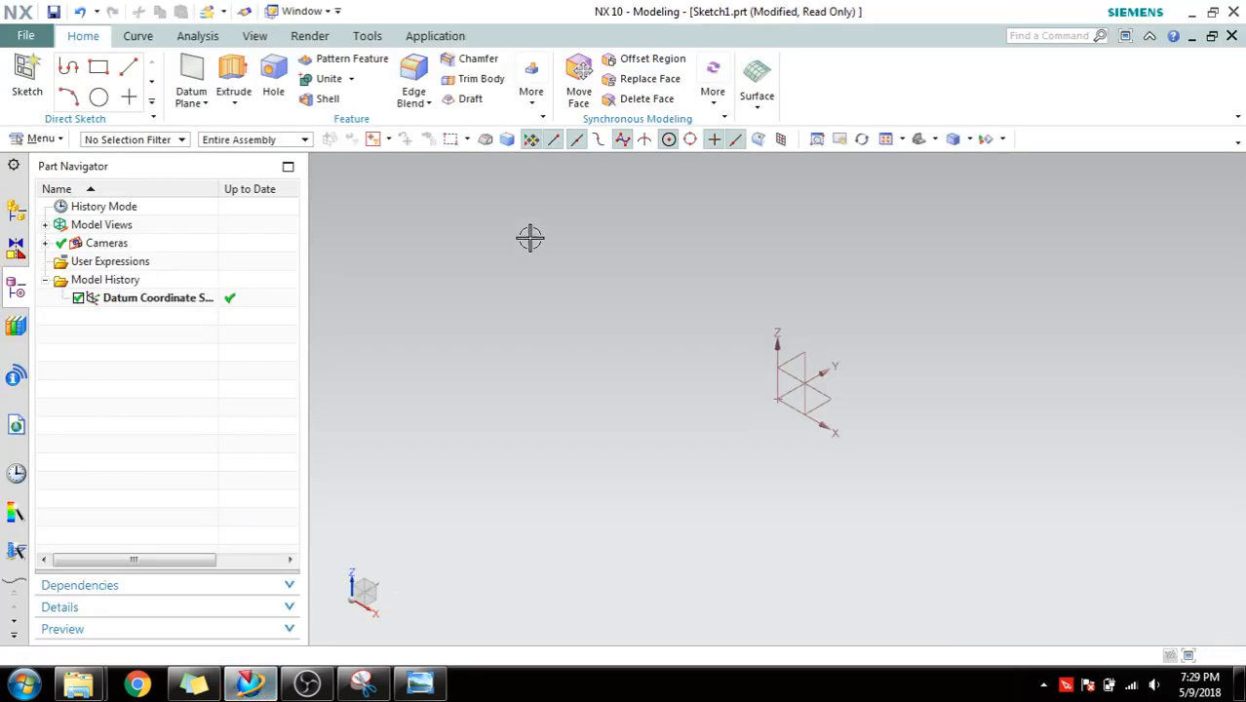
click(27, 74)
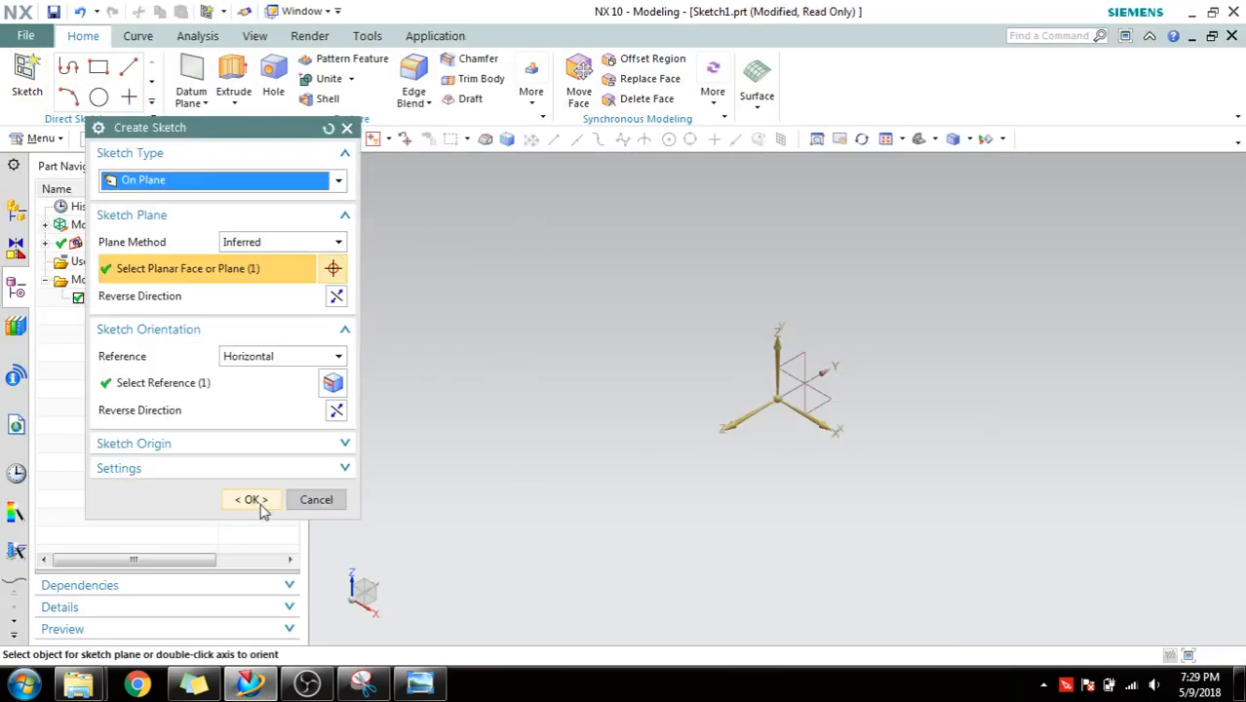
click(250, 499)
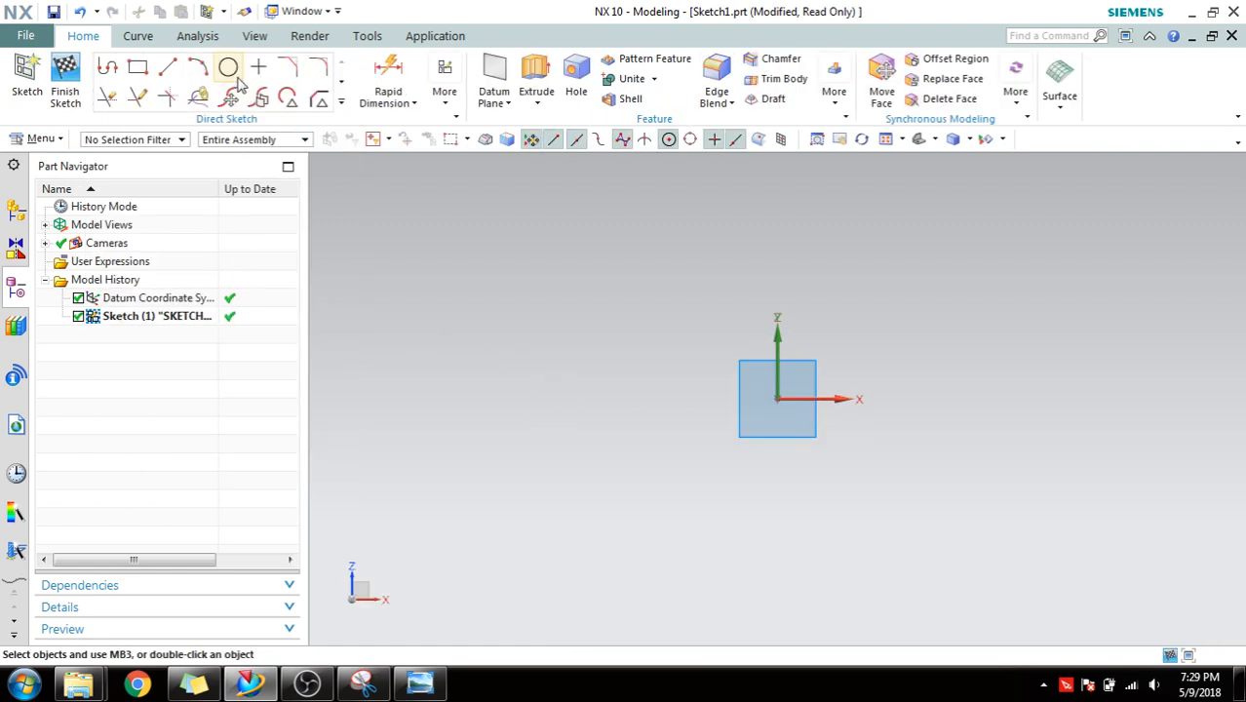
Draw the central circle centred on the sketch origin.
click(228, 67)
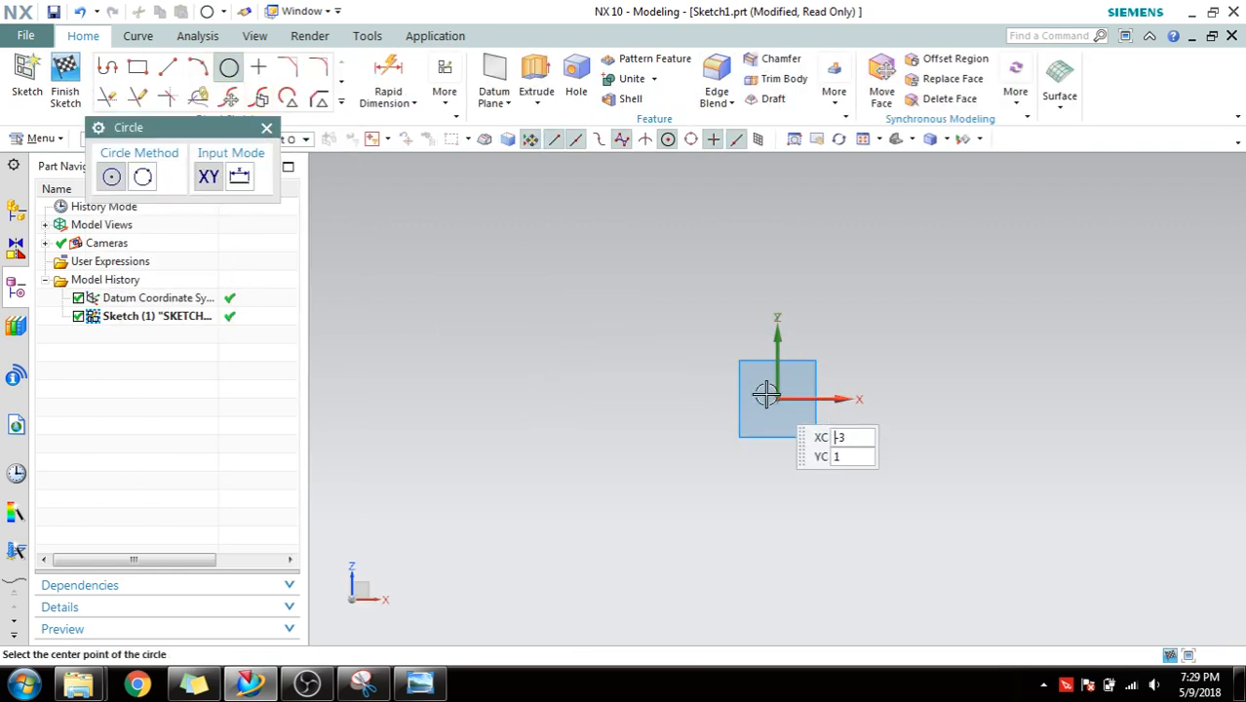
click(768, 398)
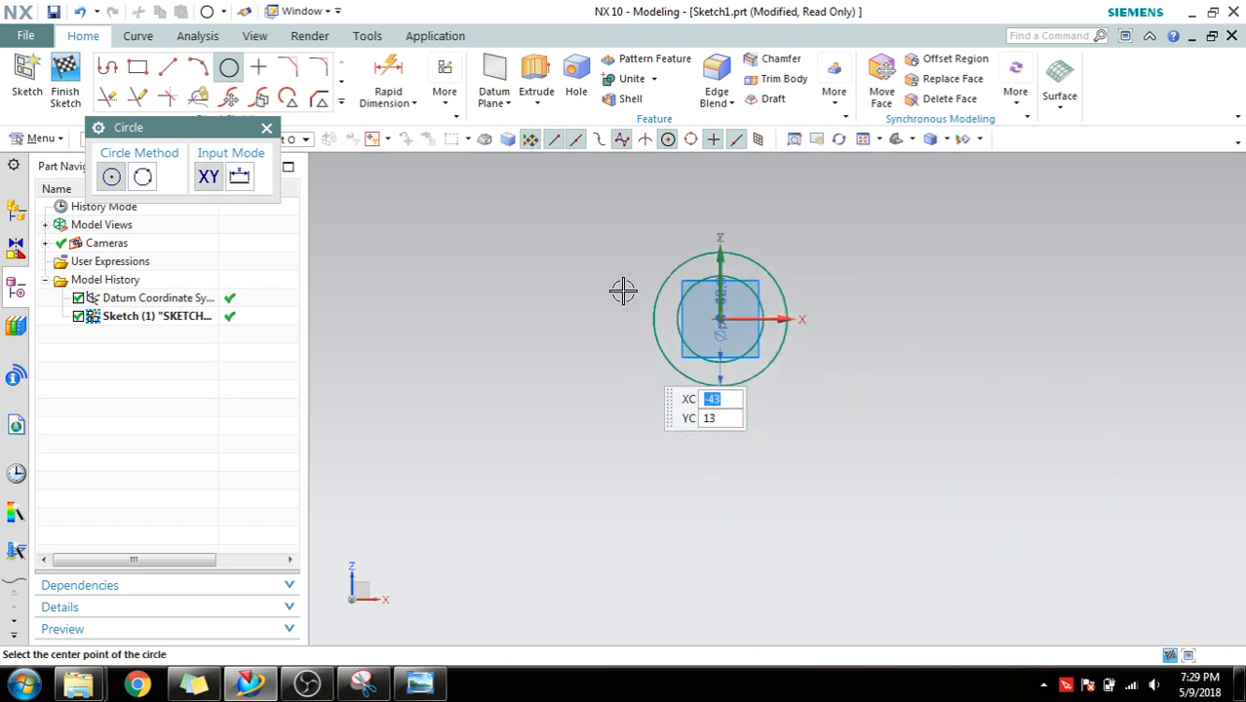
click(363, 682)
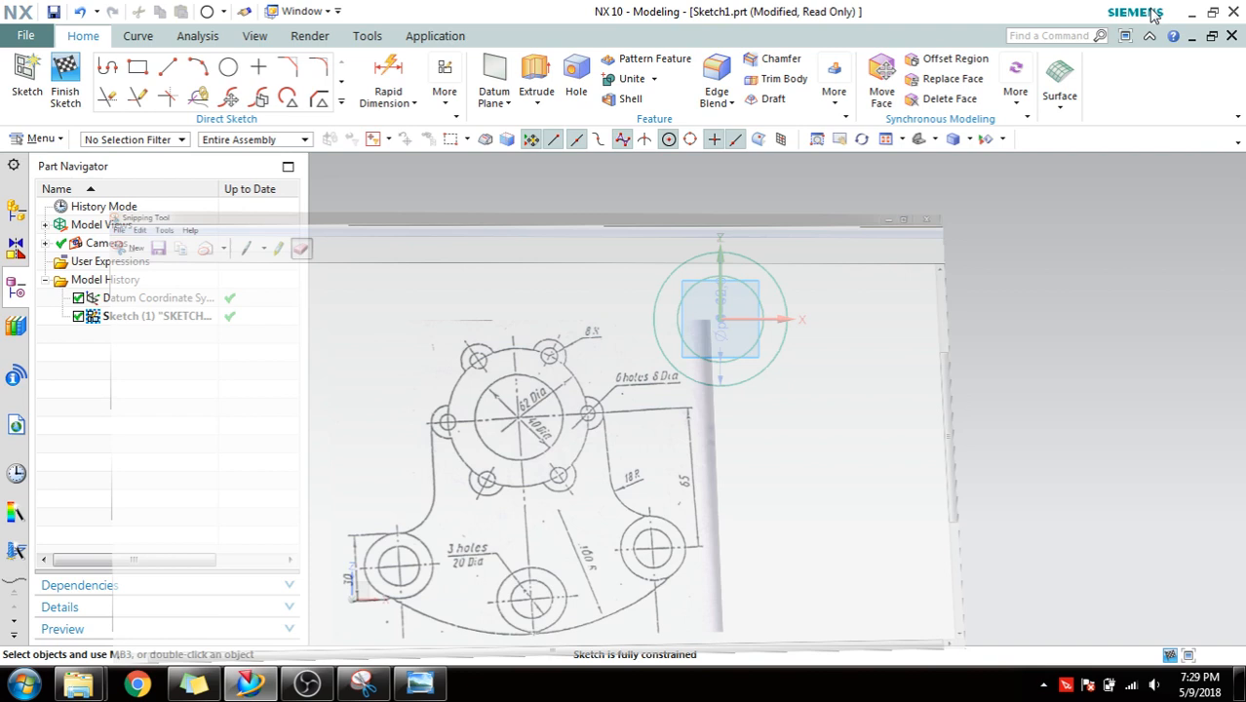
Draw a diameter 20 hole circle below-left of the centre, accepting the auto dimensions.
click(229, 66)
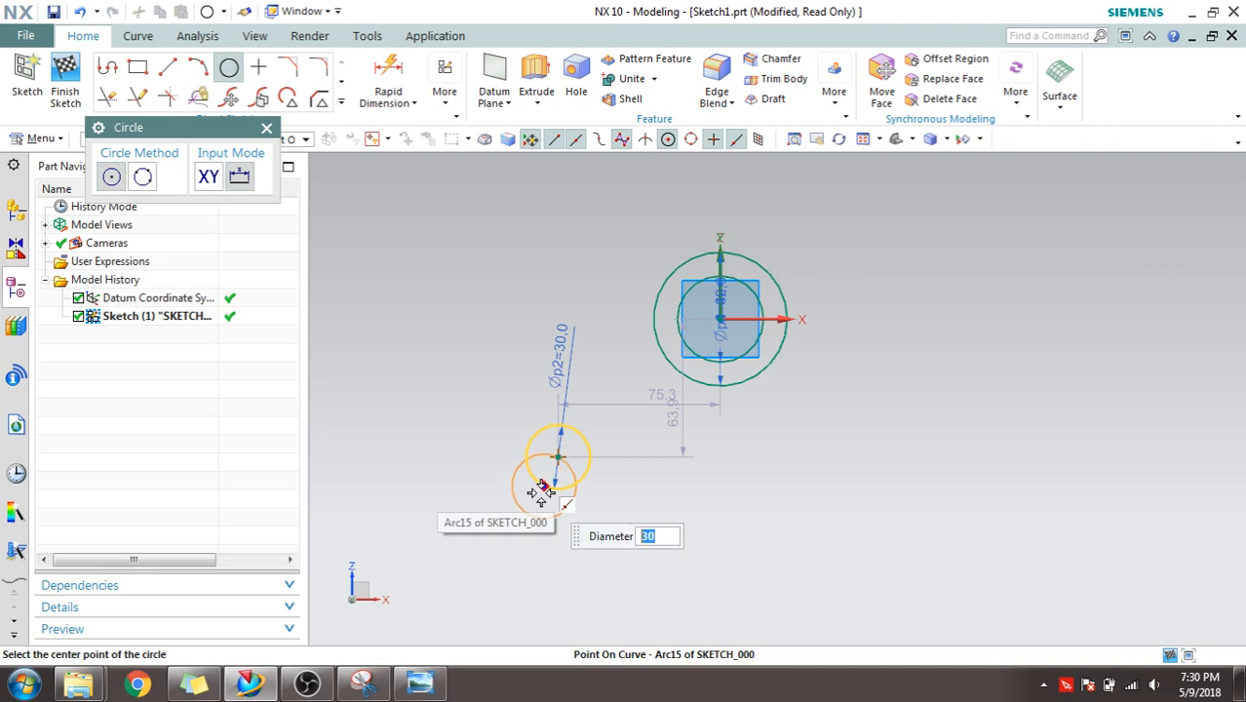
text(20)
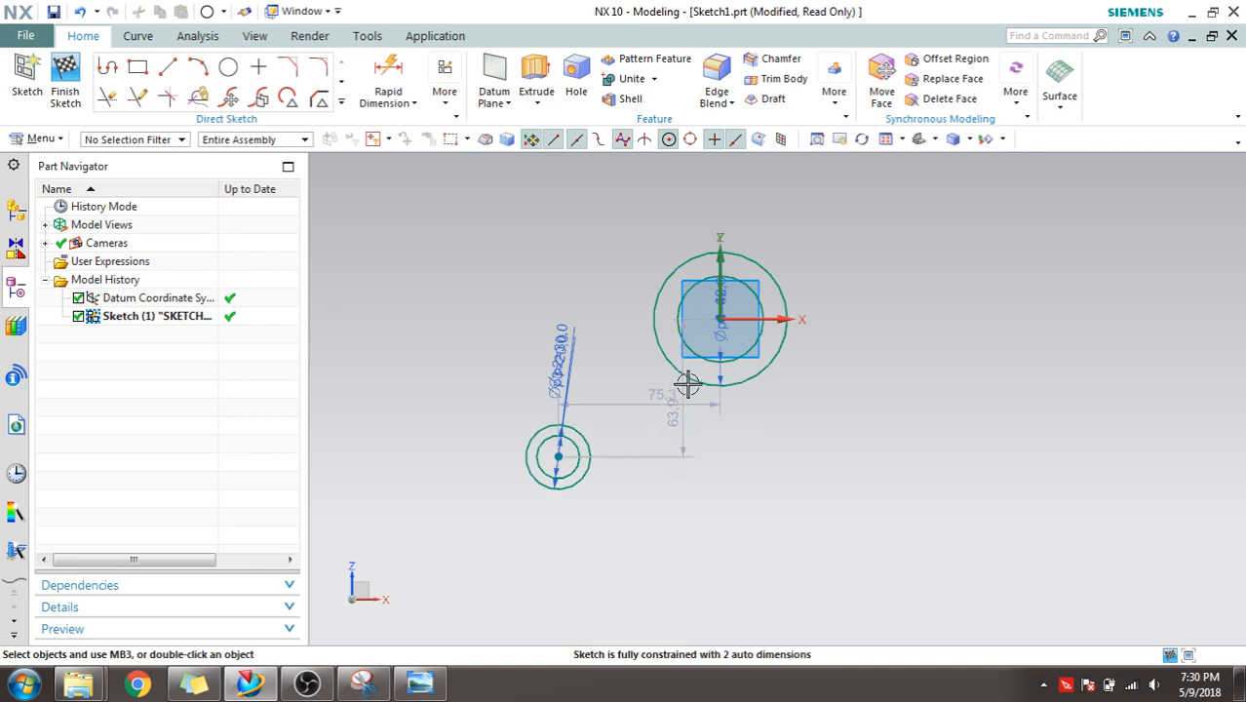
click(444, 78)
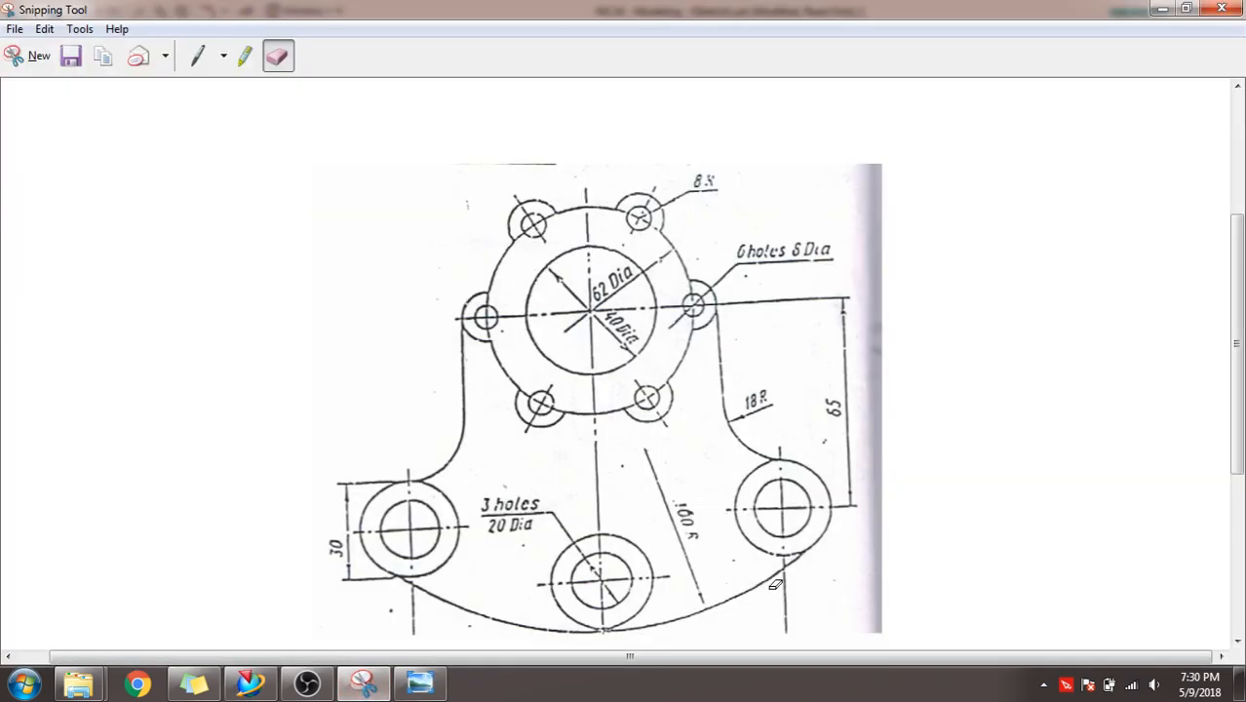
mouse_move(694, 558)
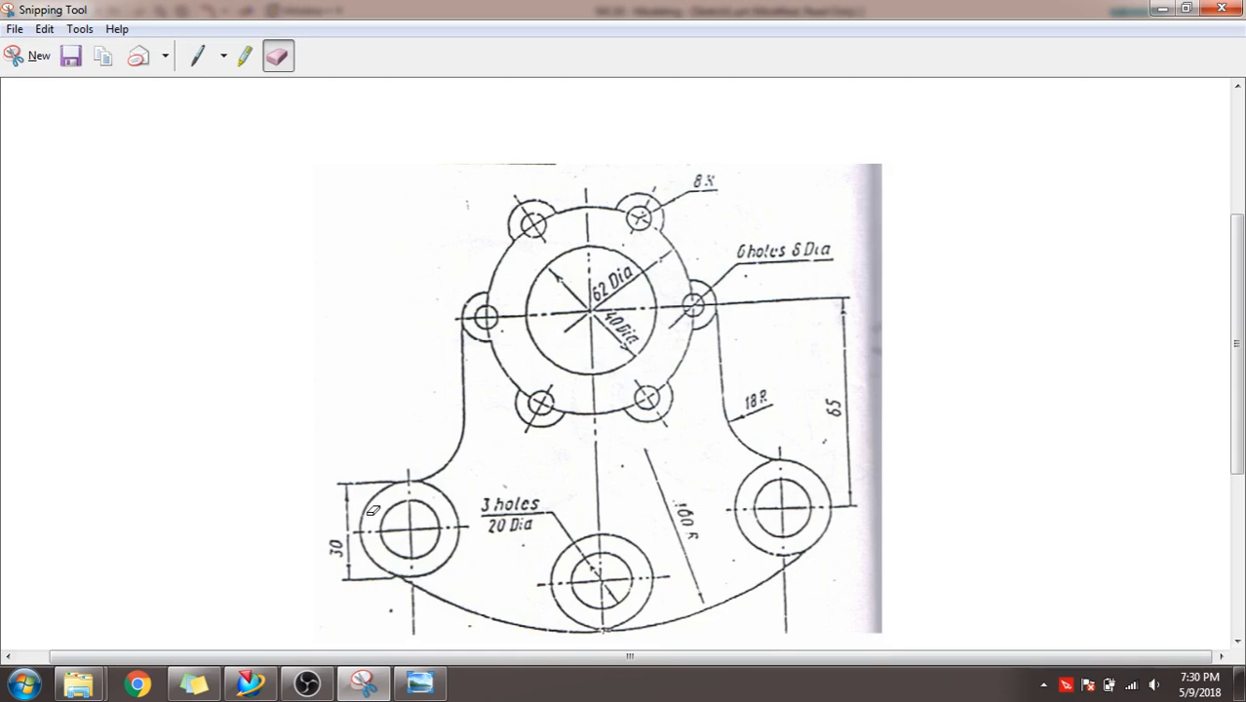
mouse_move(447, 554)
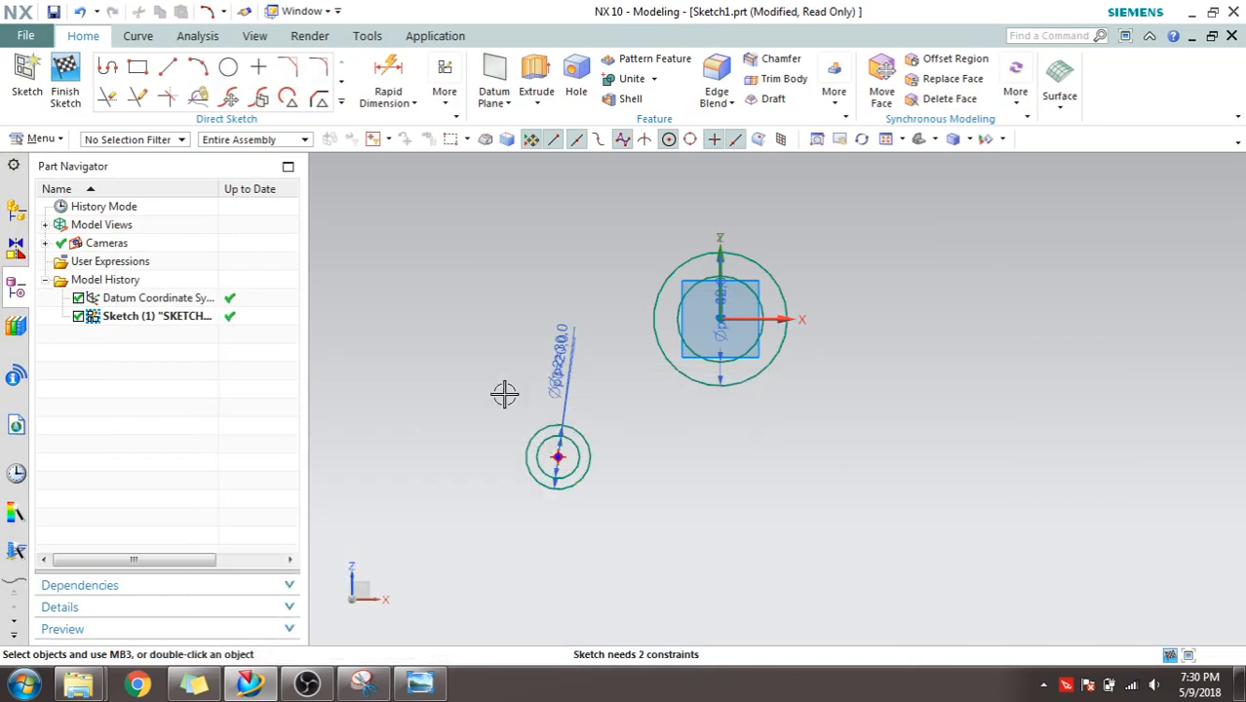
Draw a radius 100 arc centred on the sketch origin, sweeping beneath the circles.
click(197, 66)
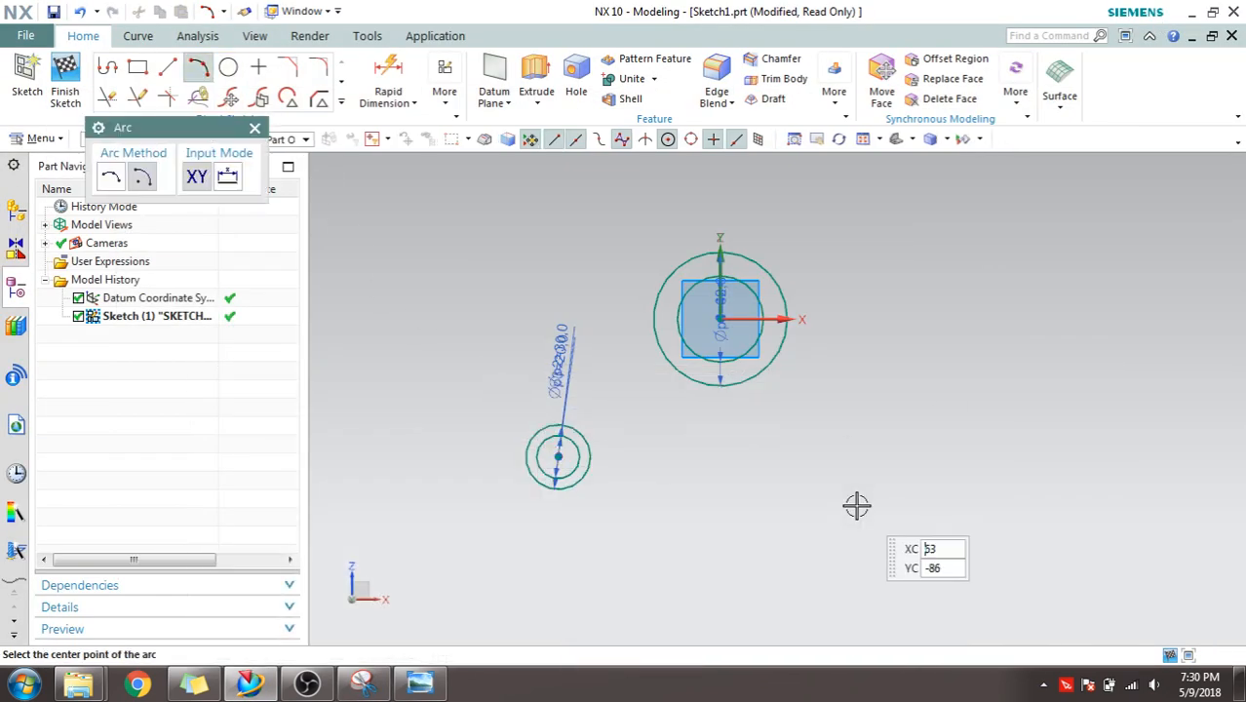
click(557, 456)
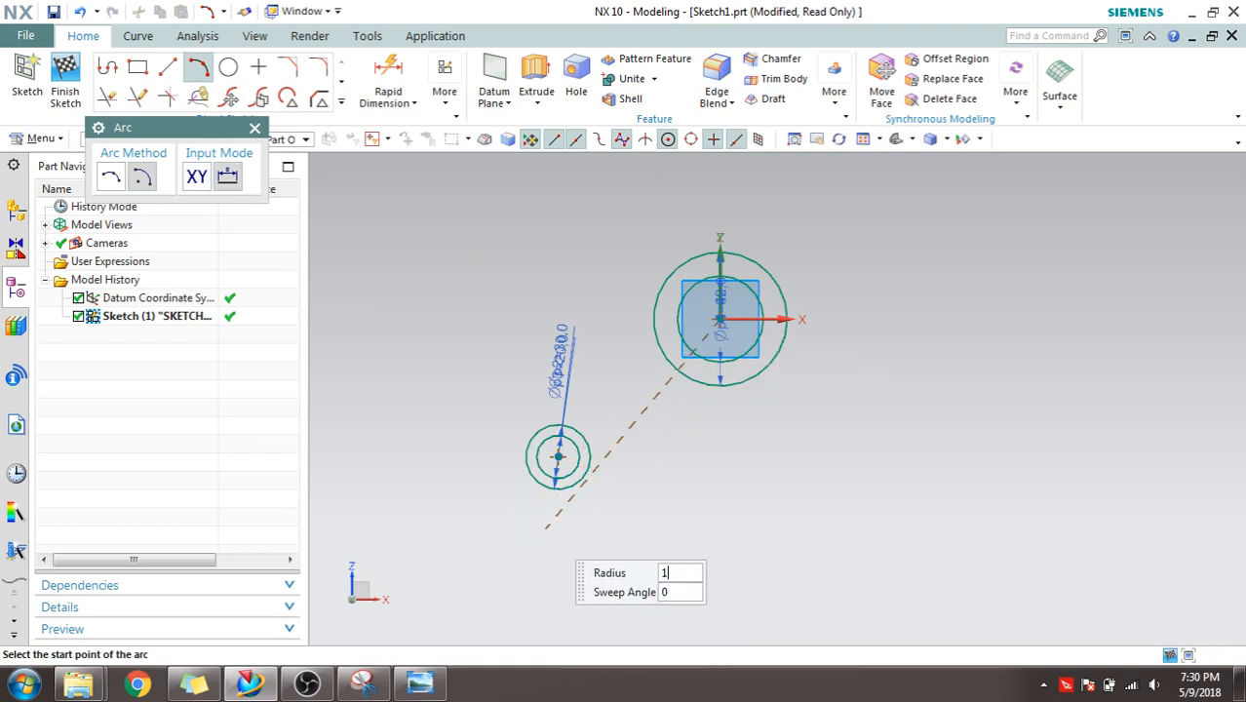
text(100)
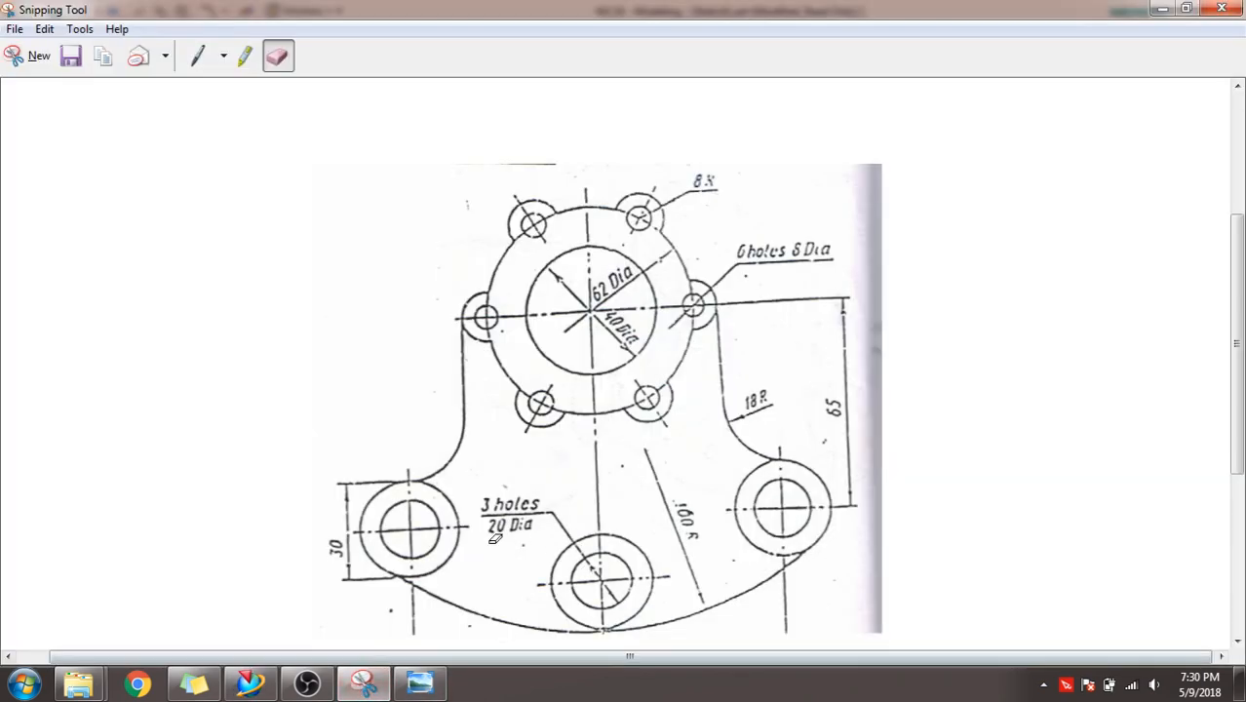
mouse_move(405, 577)
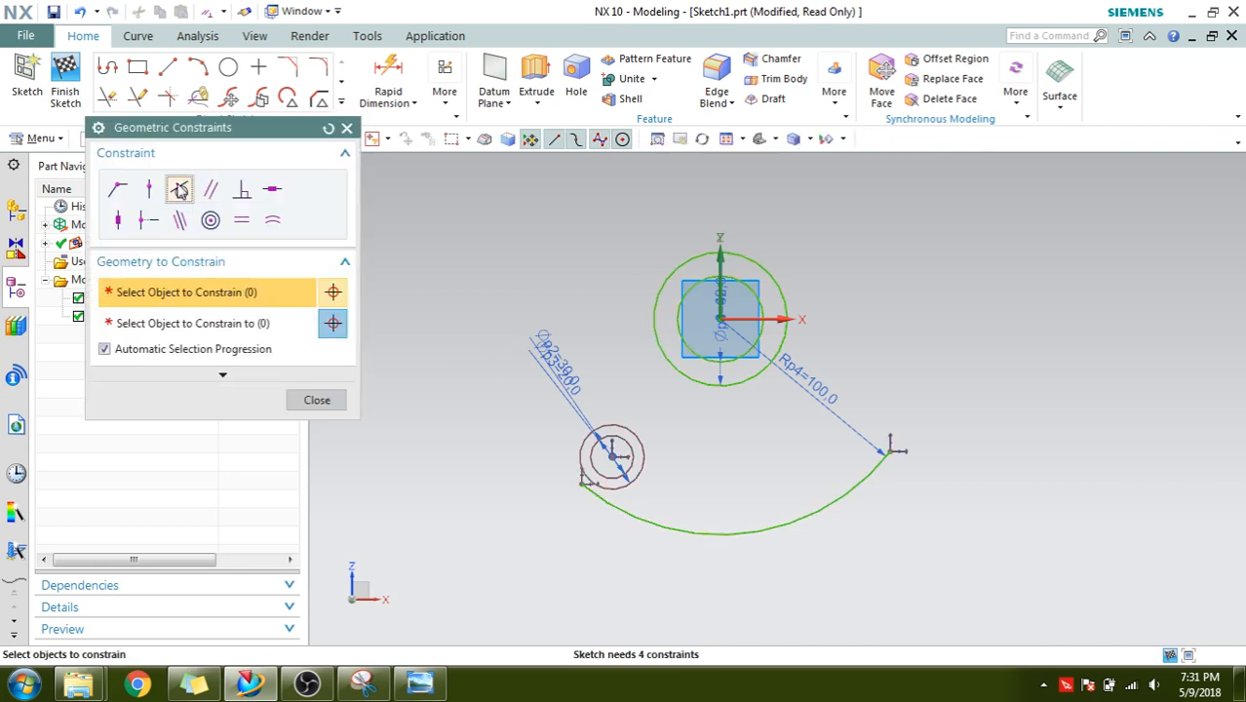
Apply a geometric constraint to the arc and close the constraints dialog.
click(608, 505)
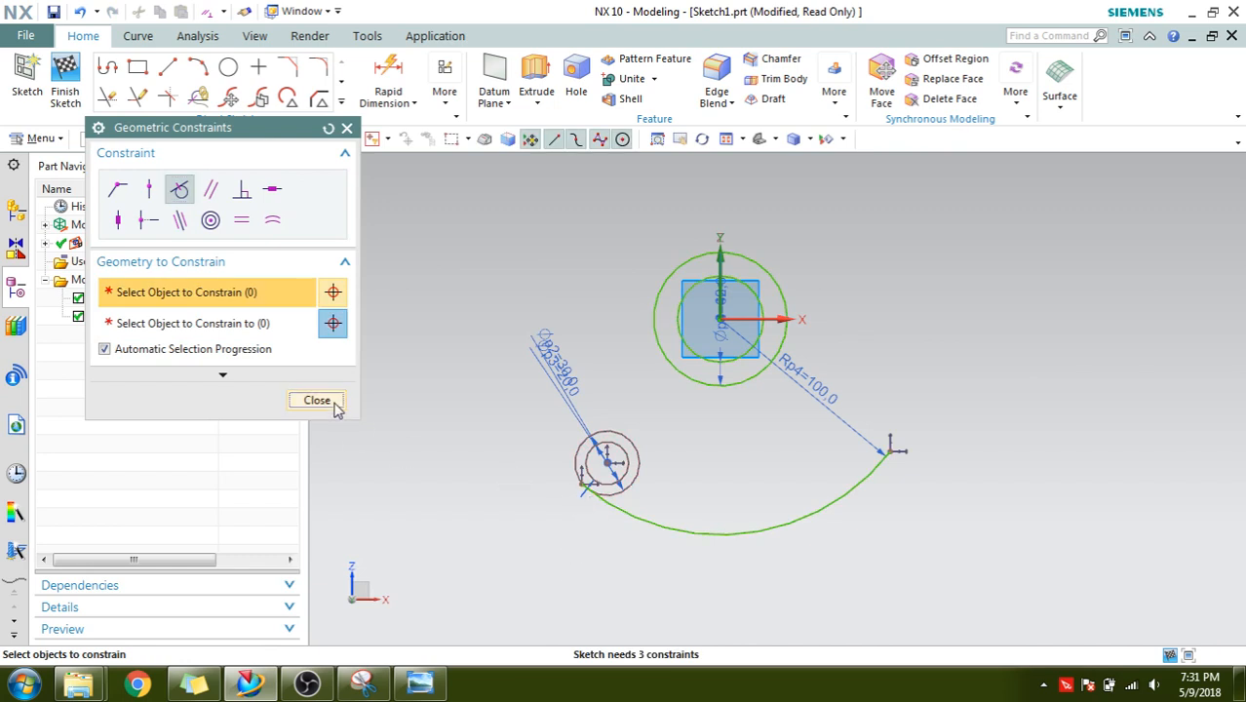
click(316, 400)
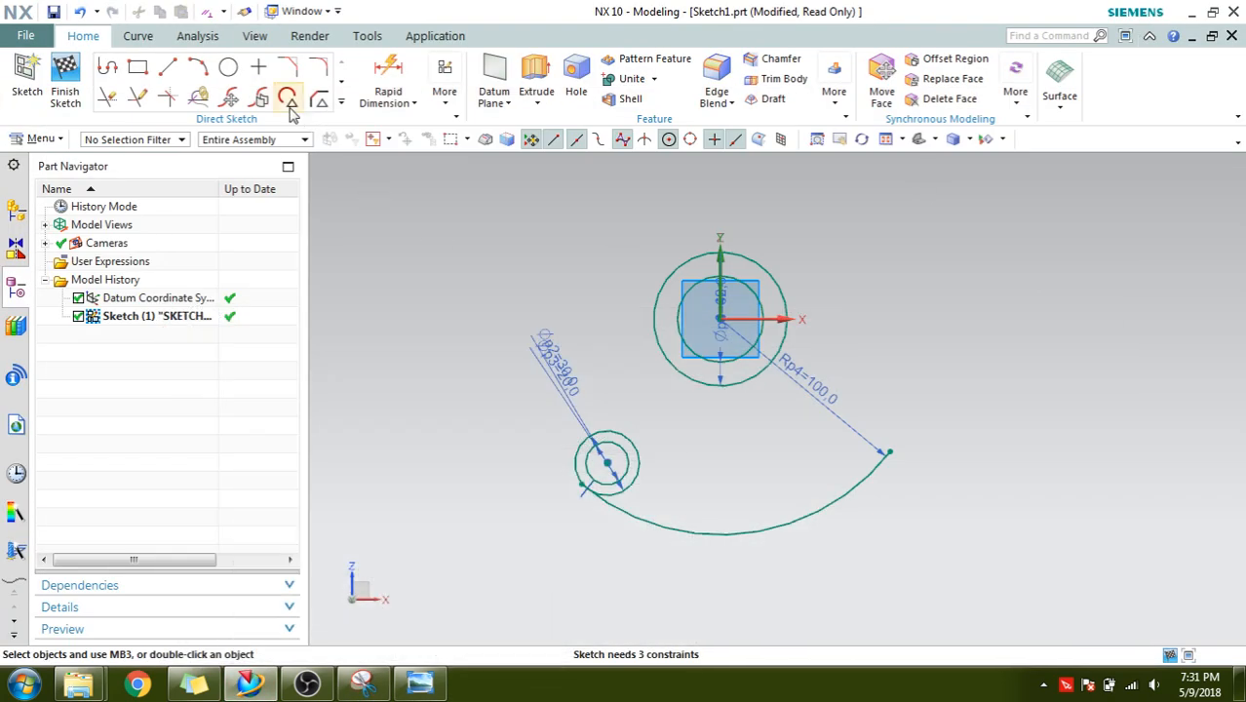
click(289, 95)
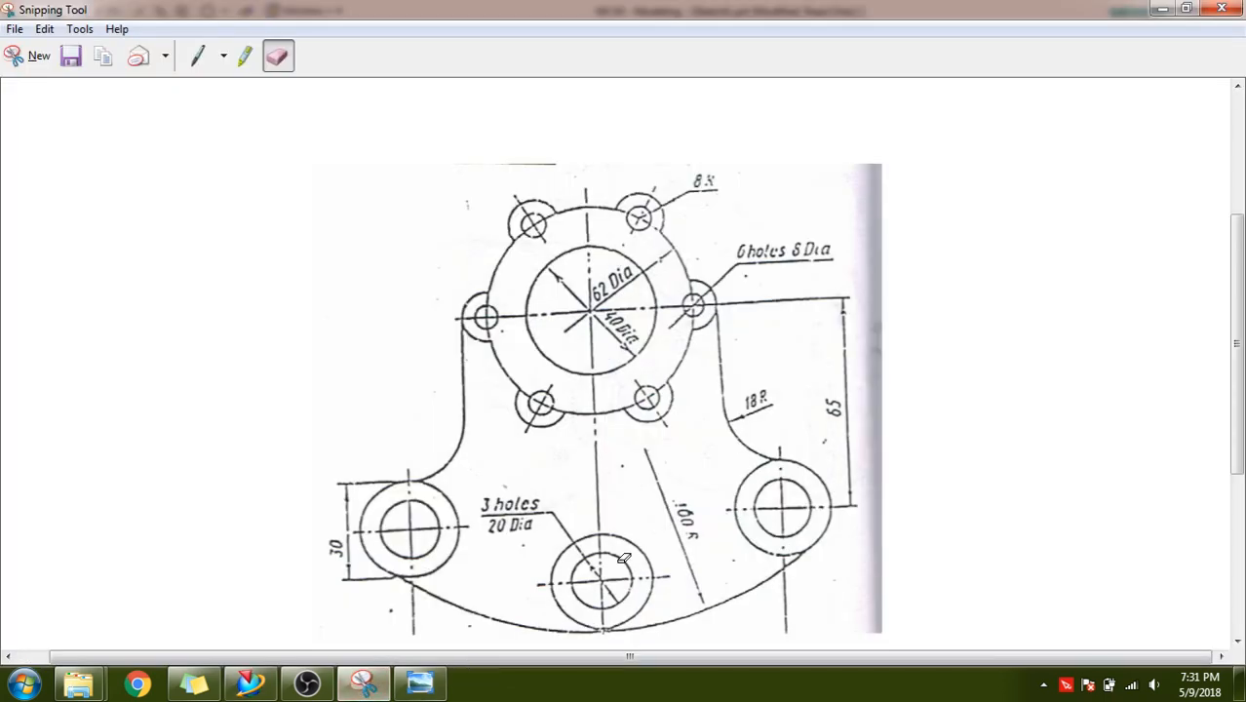
mouse_move(602, 515)
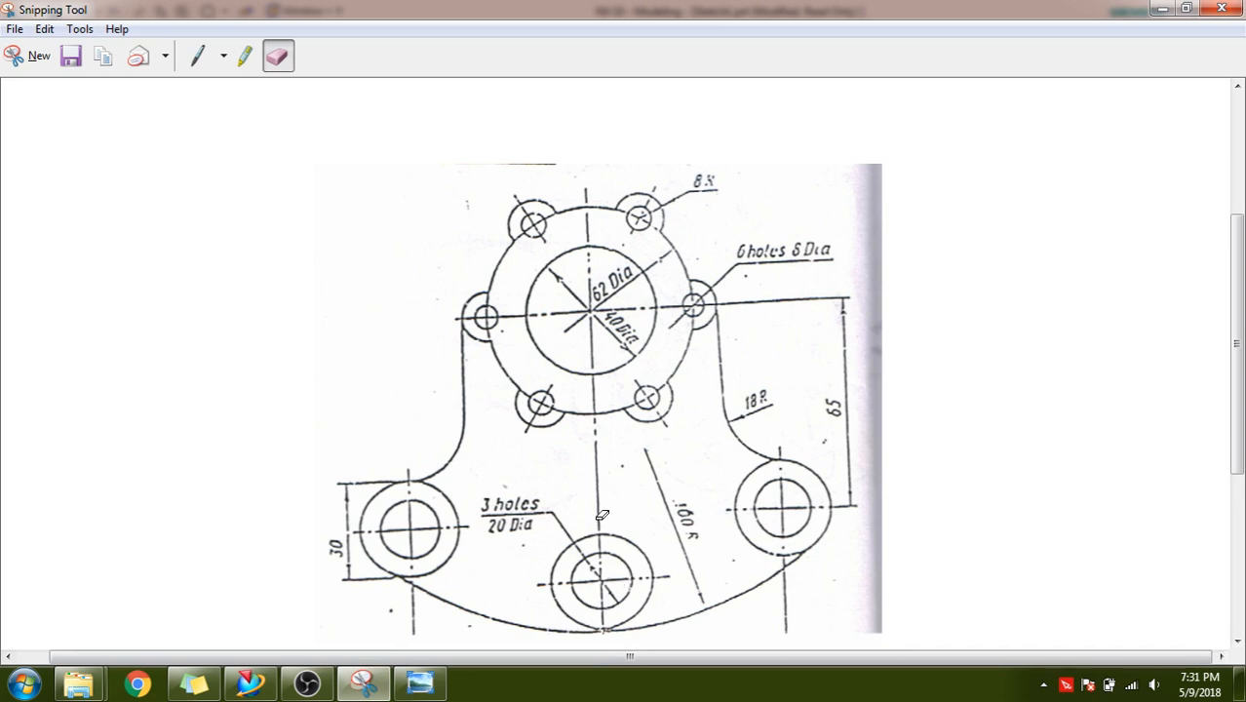
mouse_move(597, 570)
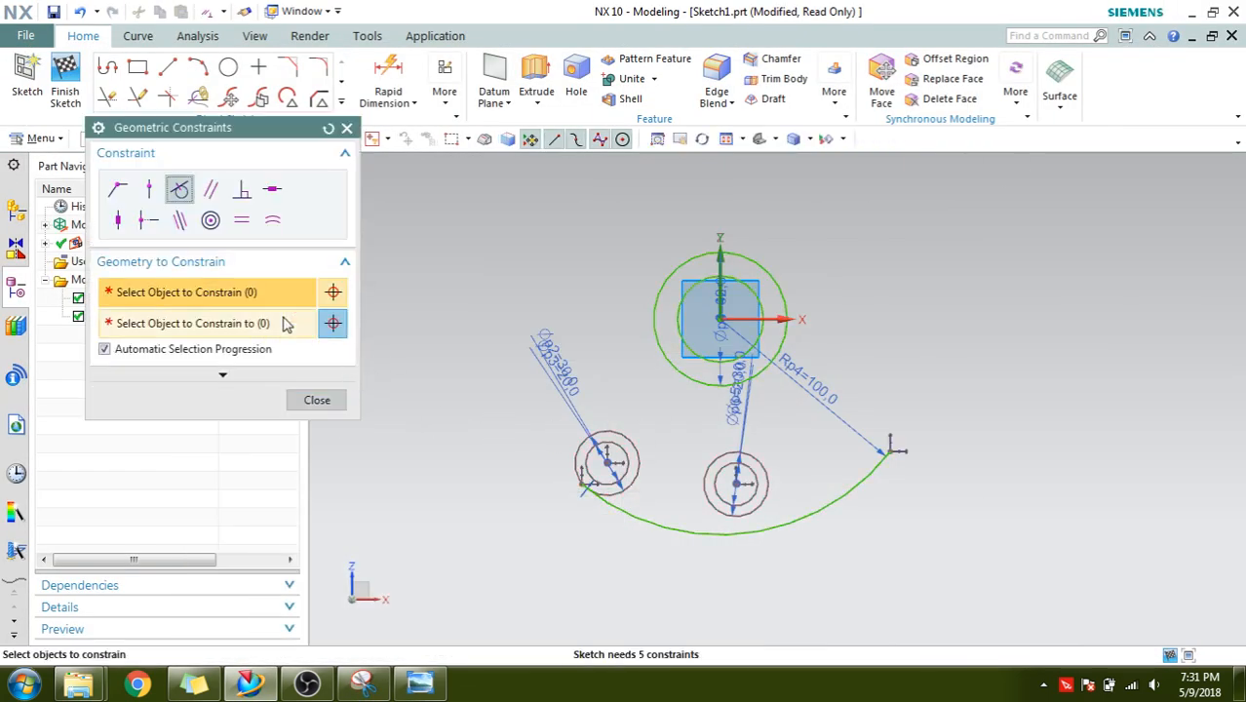
Constrain the left hole centres onto the R100 arc with Point on Curve.
click(148, 189)
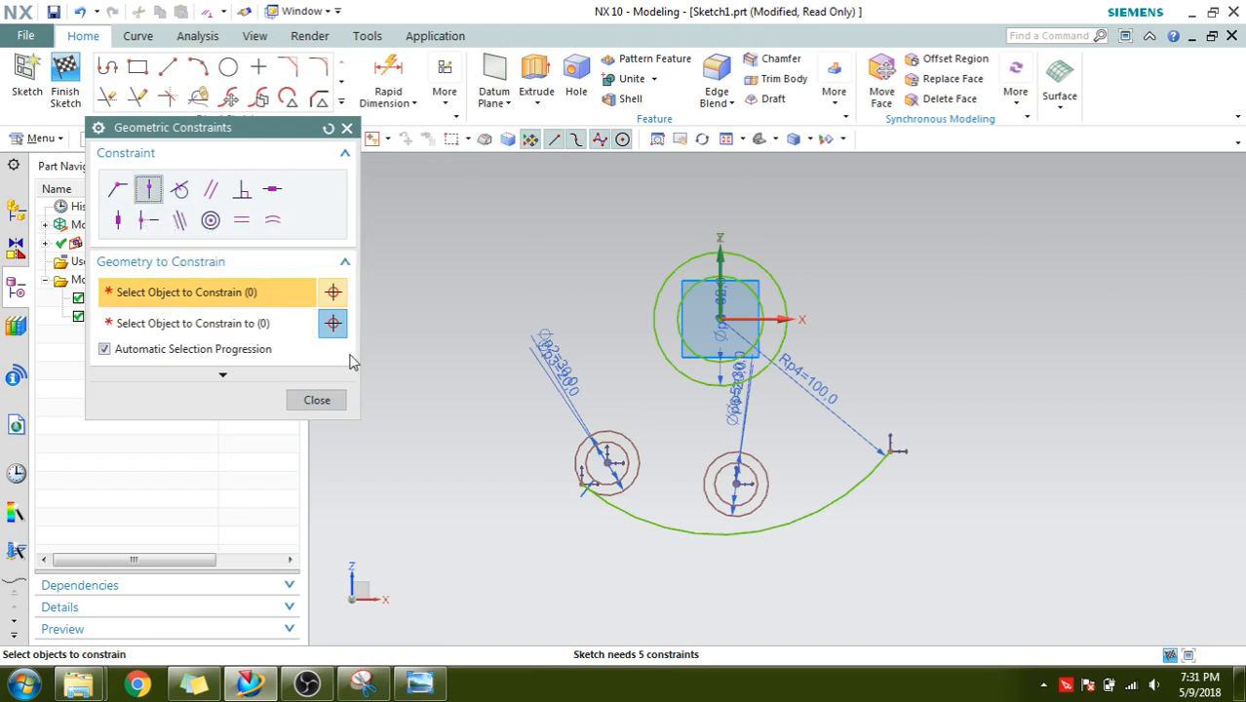
click(737, 483)
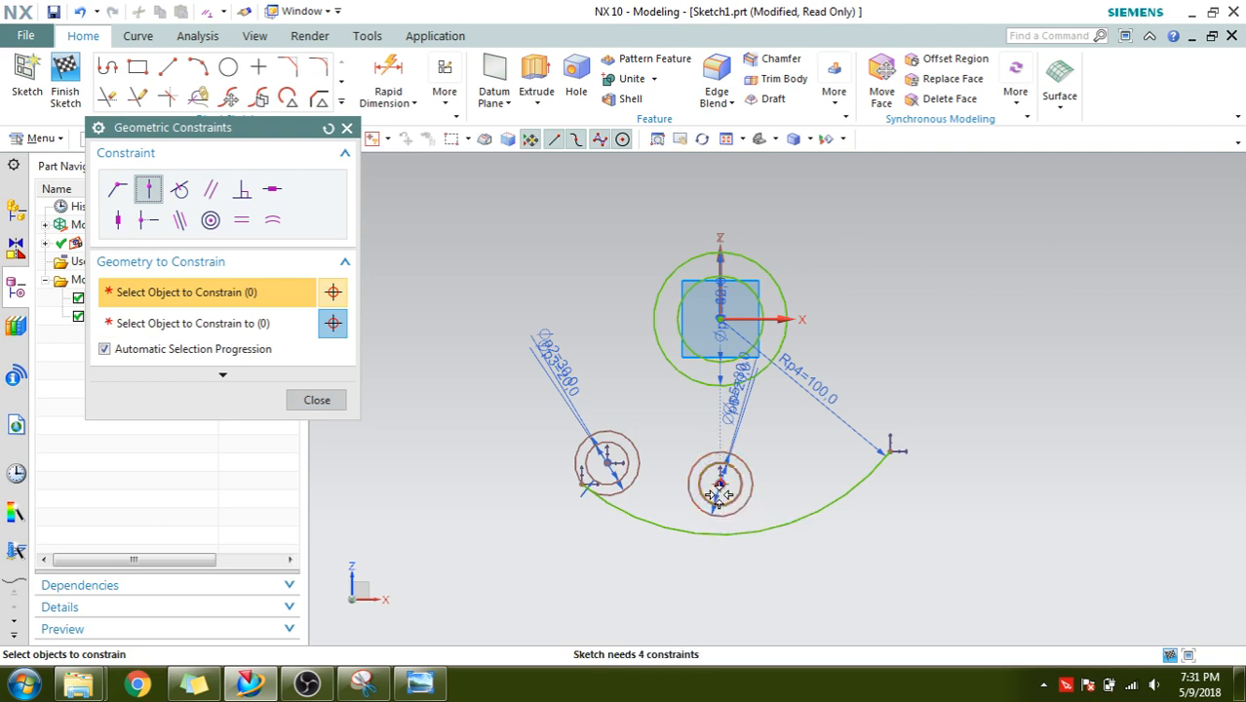
click(211, 219)
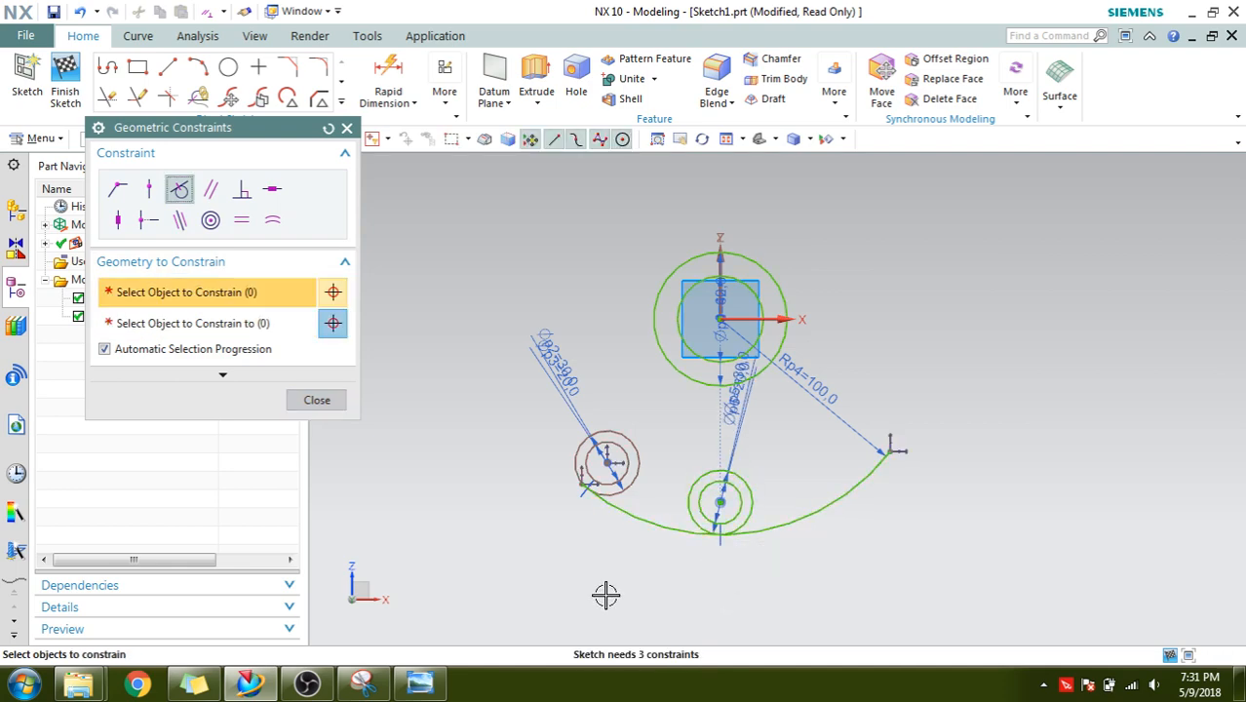
click(315, 400)
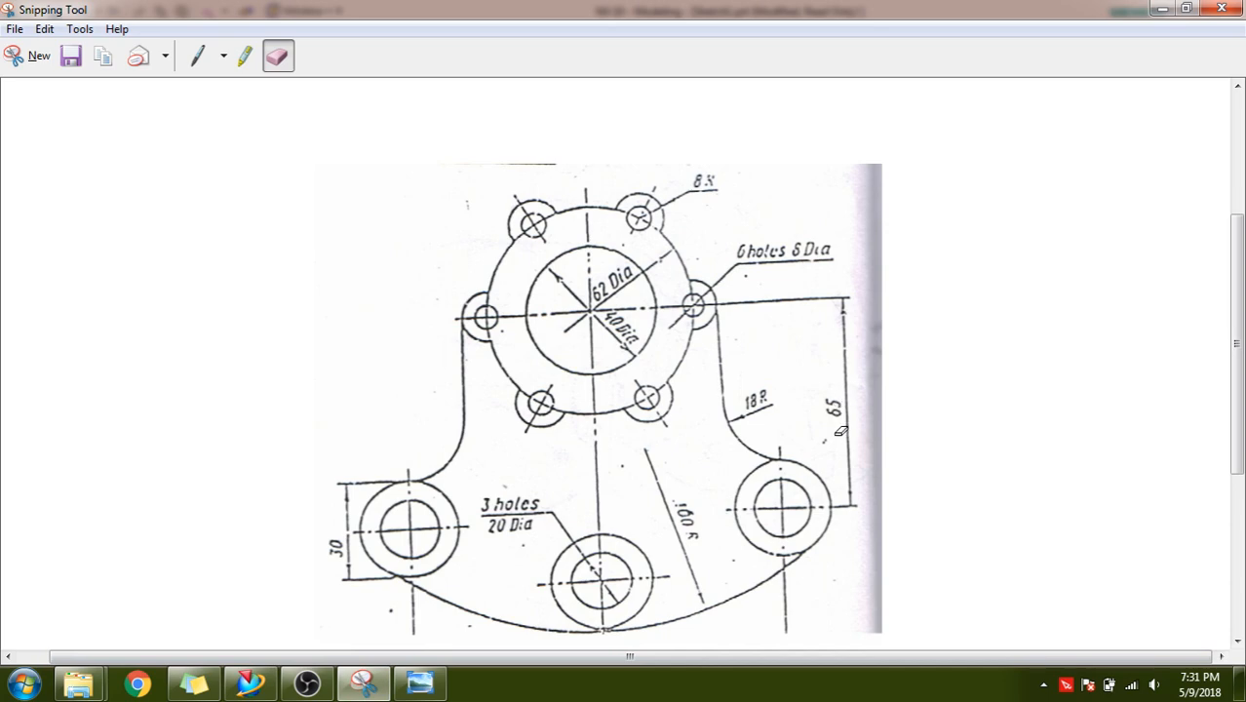
mouse_move(788, 505)
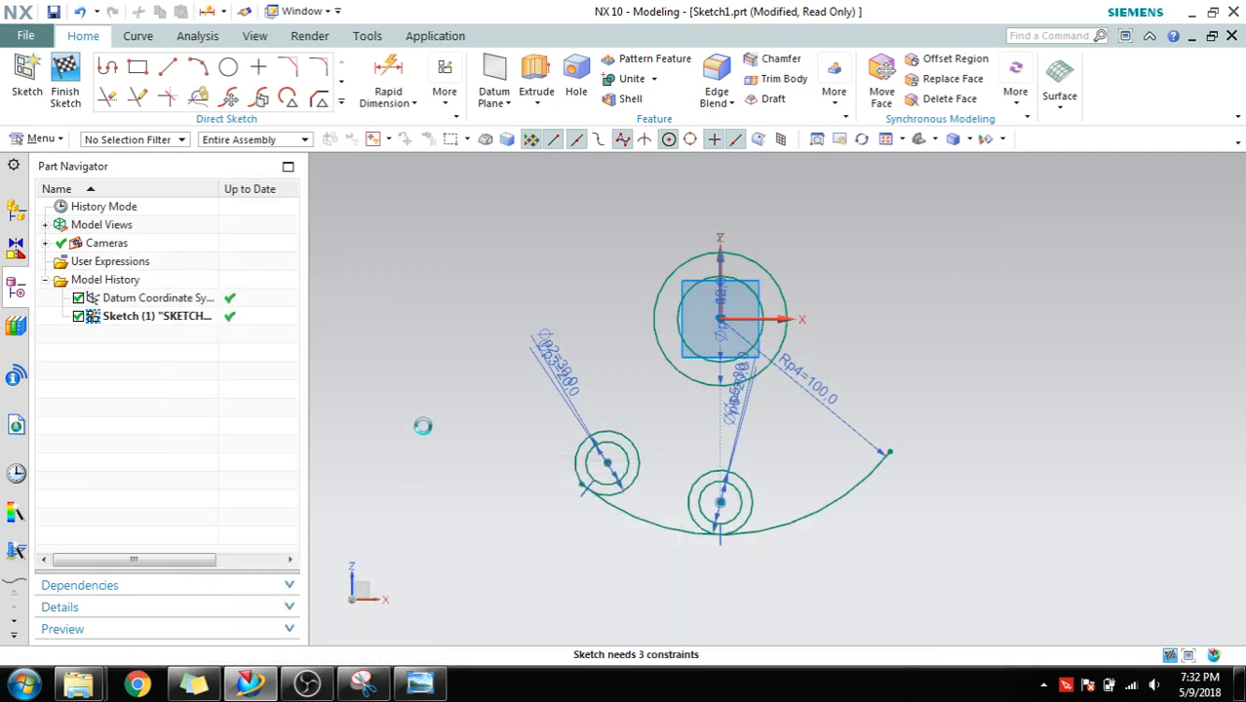
Dimension the left hole pair's centre 65 vertically from the sketch origin.
click(388, 81)
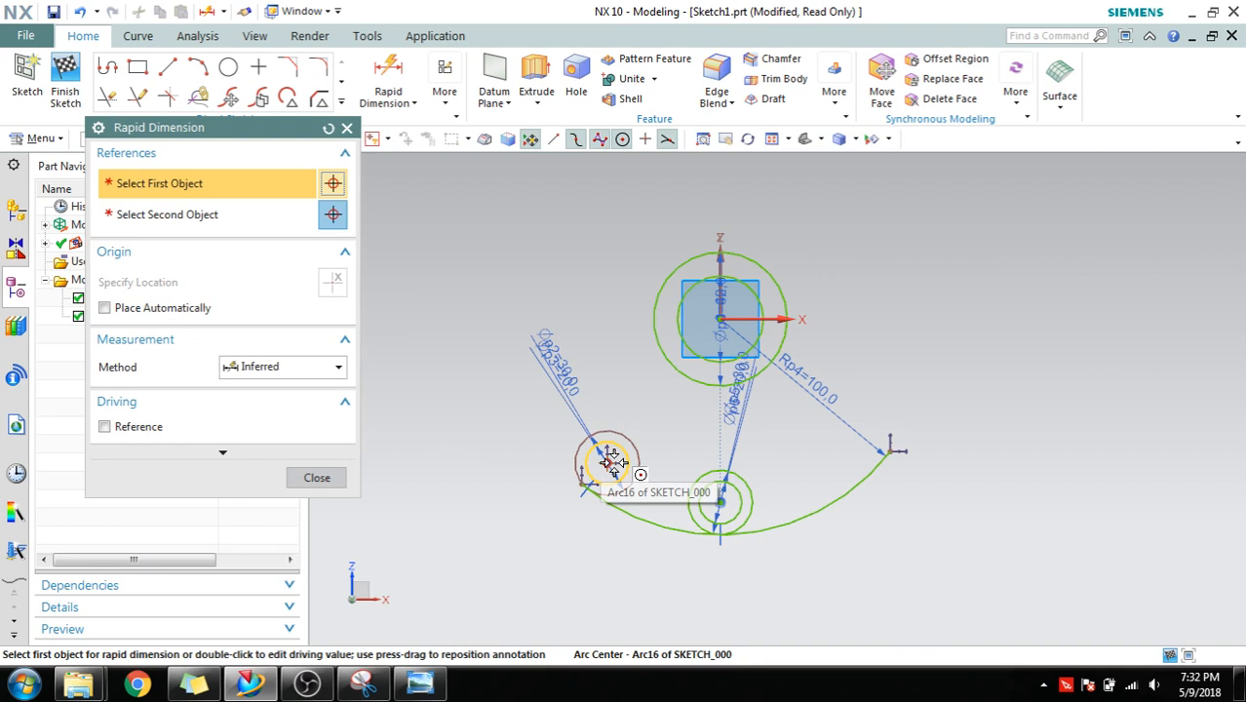
click(608, 464)
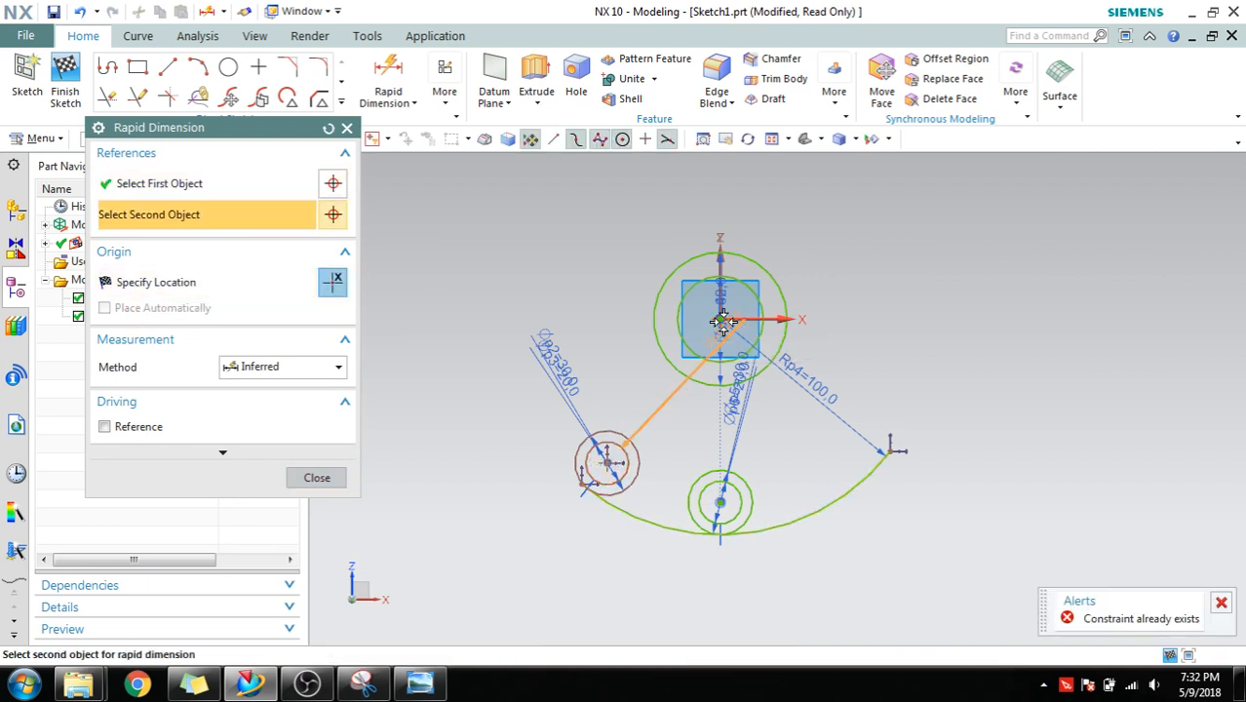
click(722, 321)
text(65)
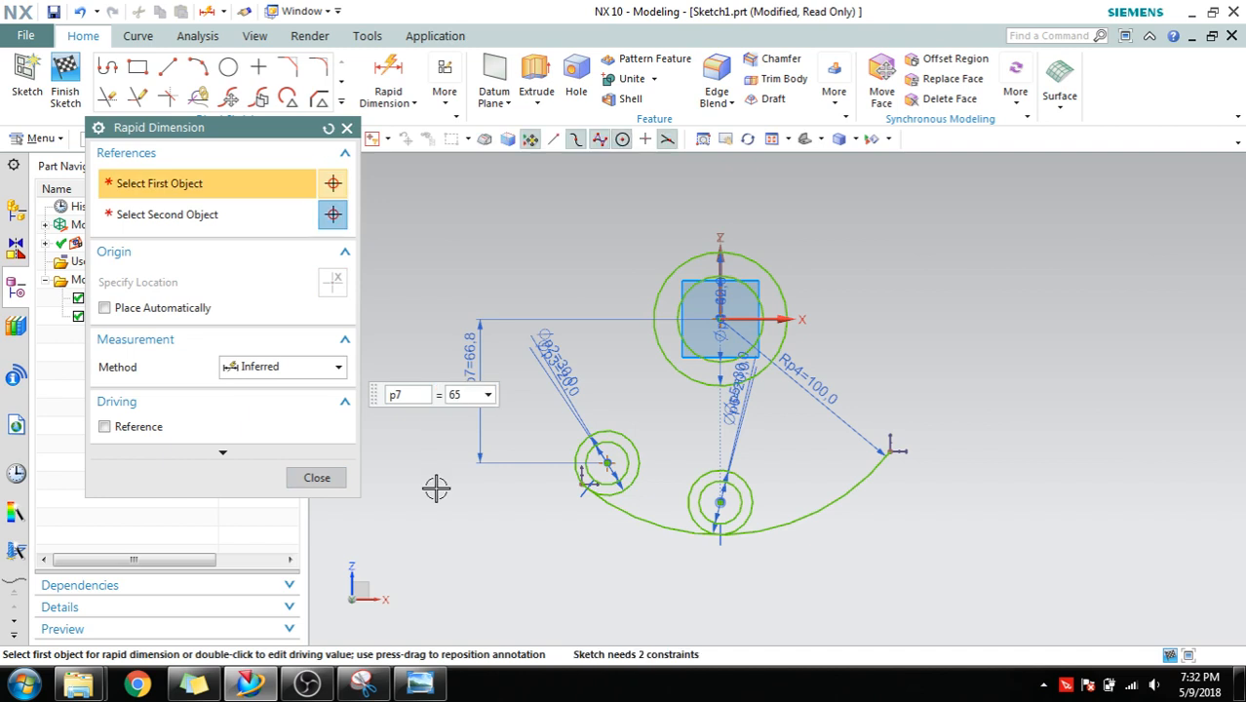
click(316, 475)
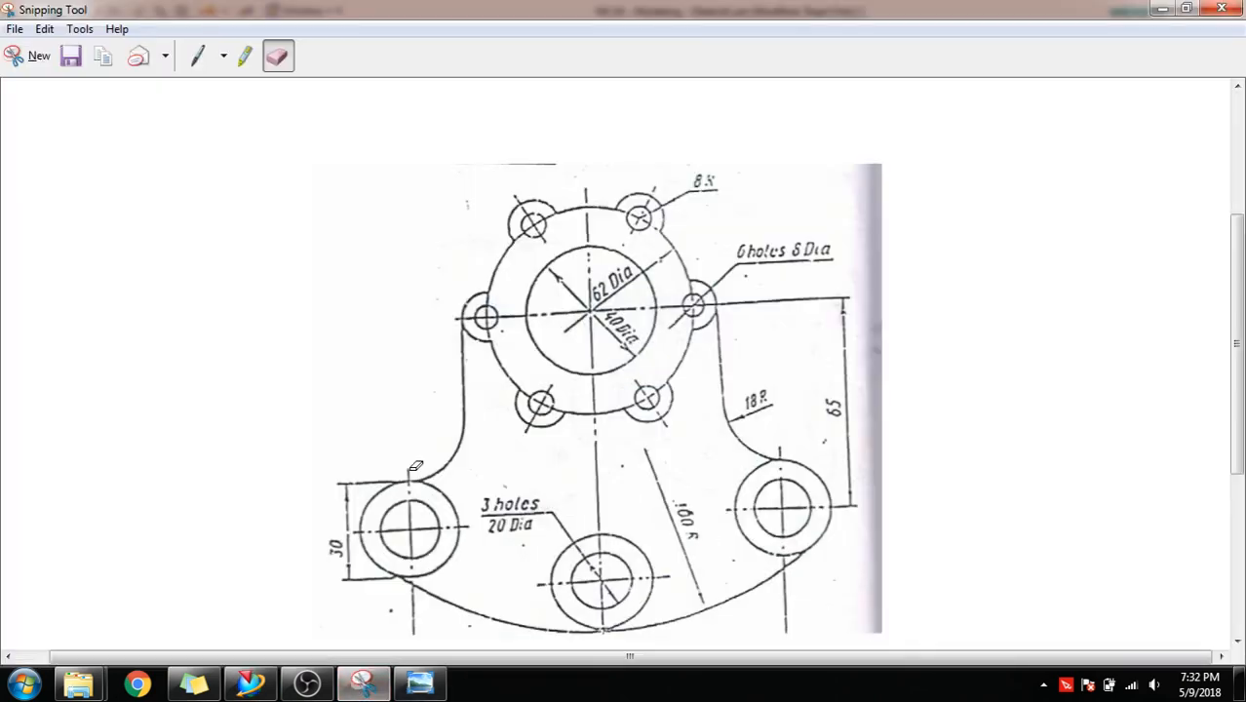
mouse_move(711, 458)
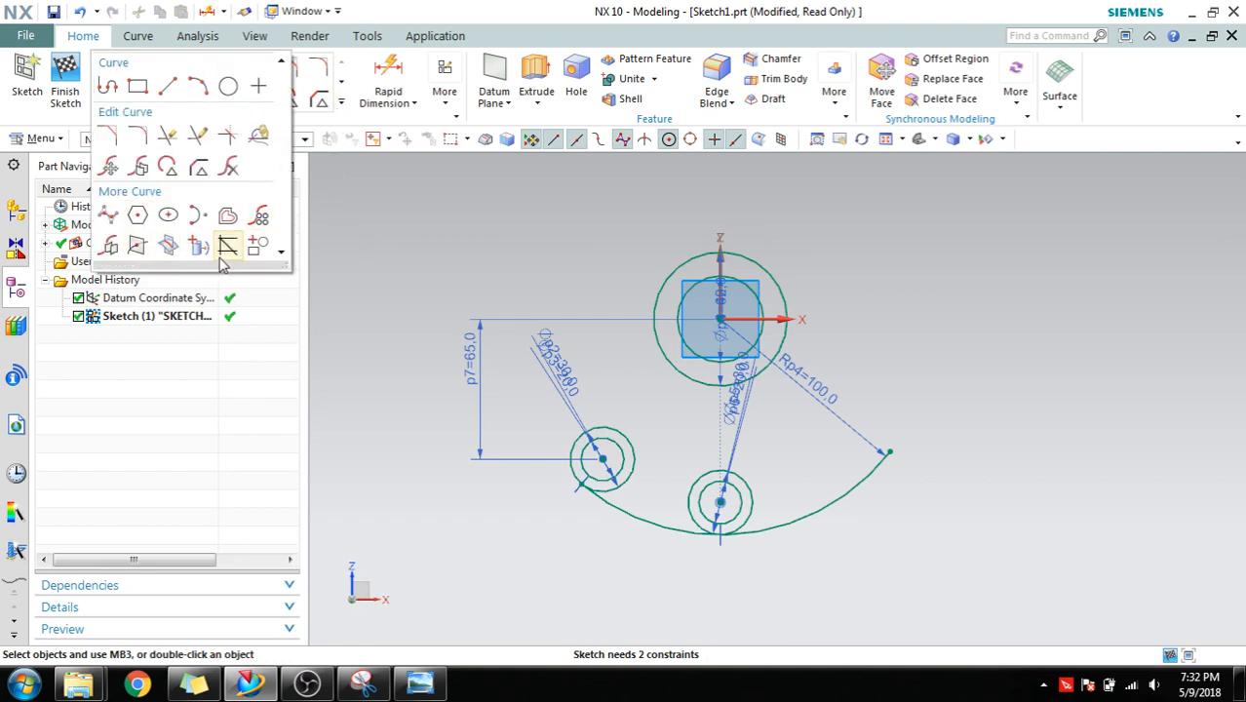
mouse_move(110, 245)
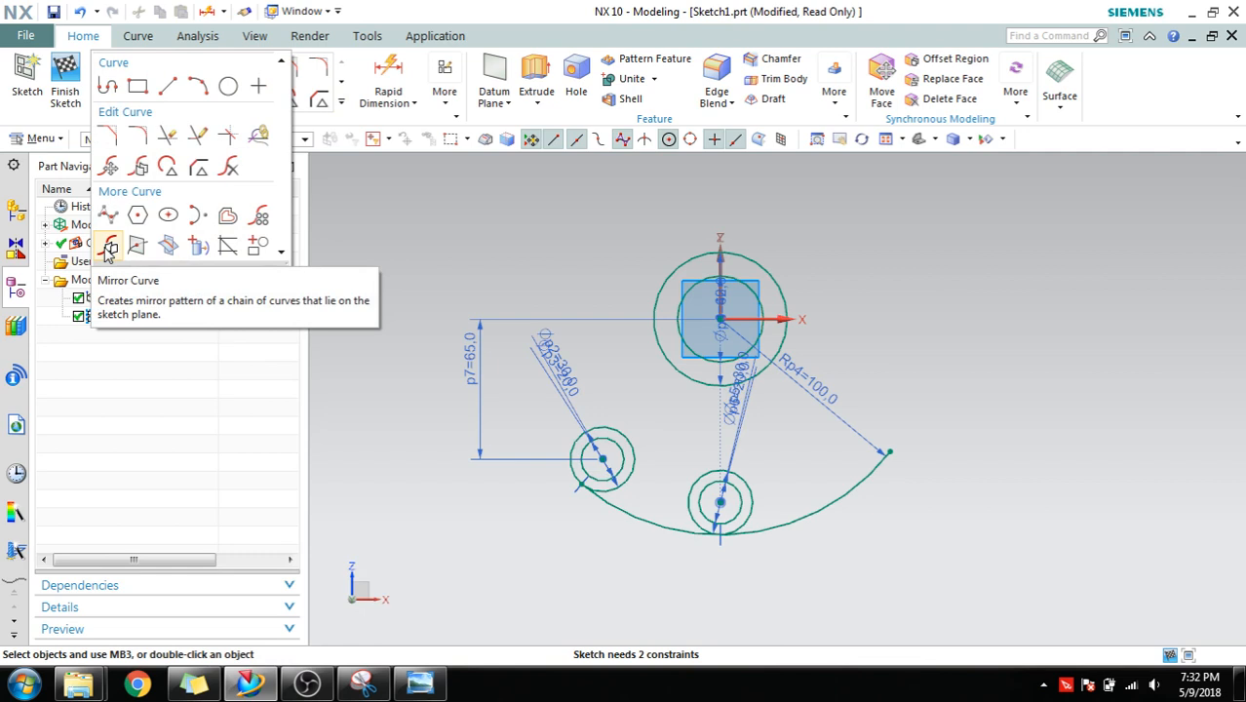
Mirror the left hole pair across the vertical axis to create the right pair.
click(109, 245)
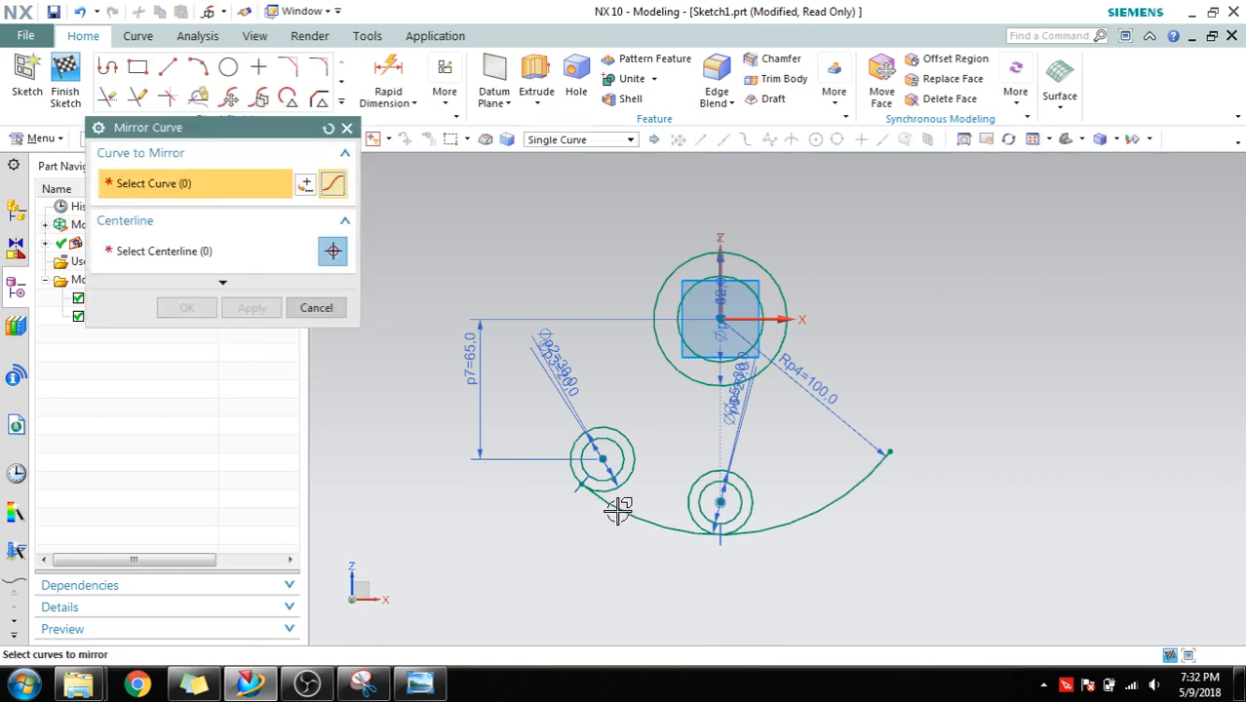
click(600, 458)
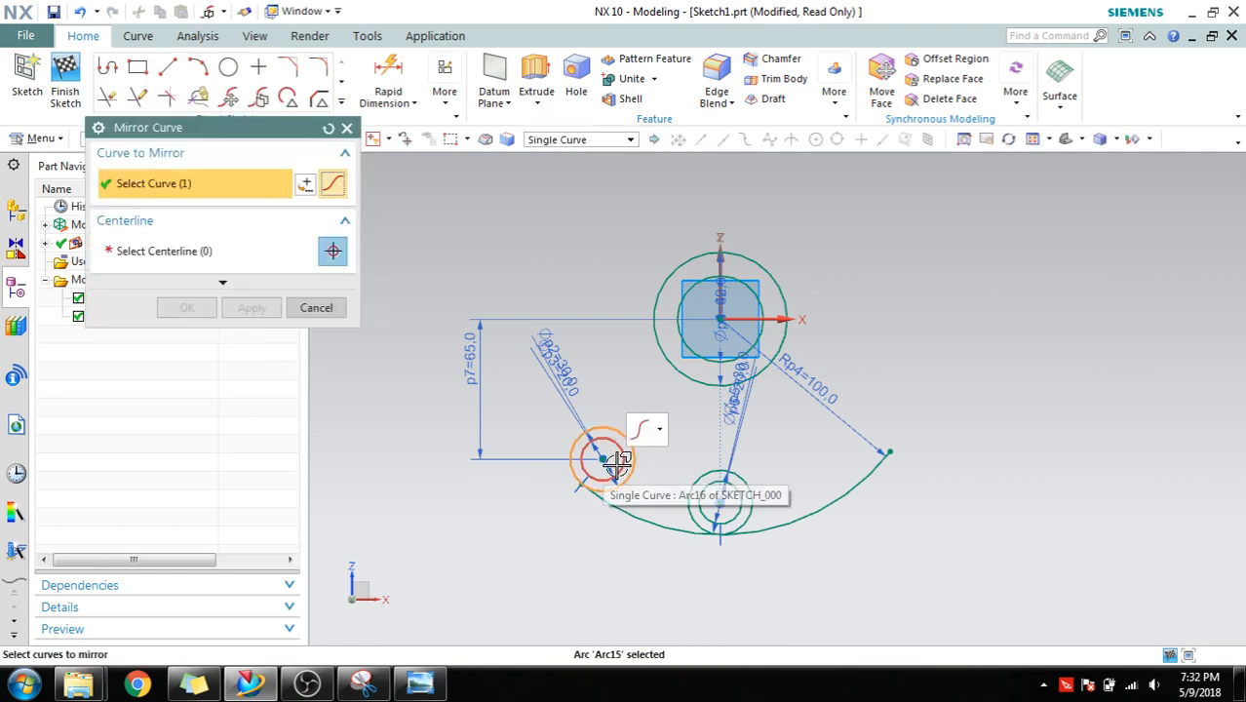
click(601, 458)
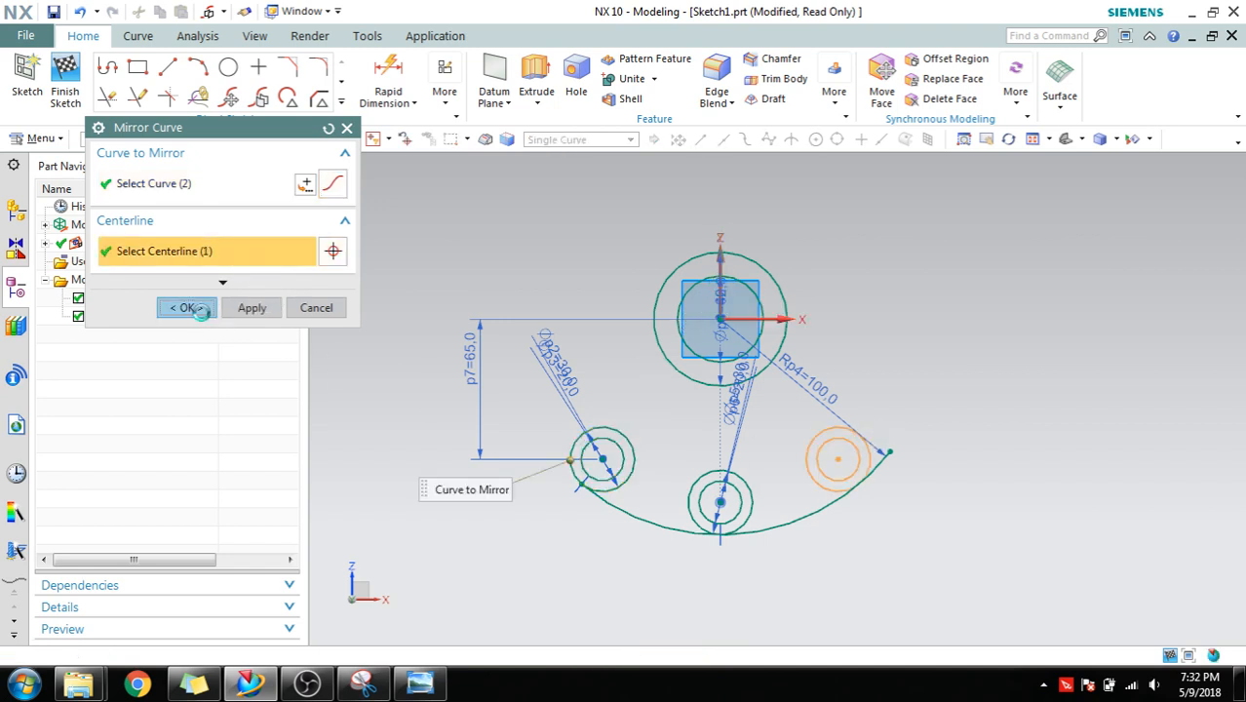
click(187, 308)
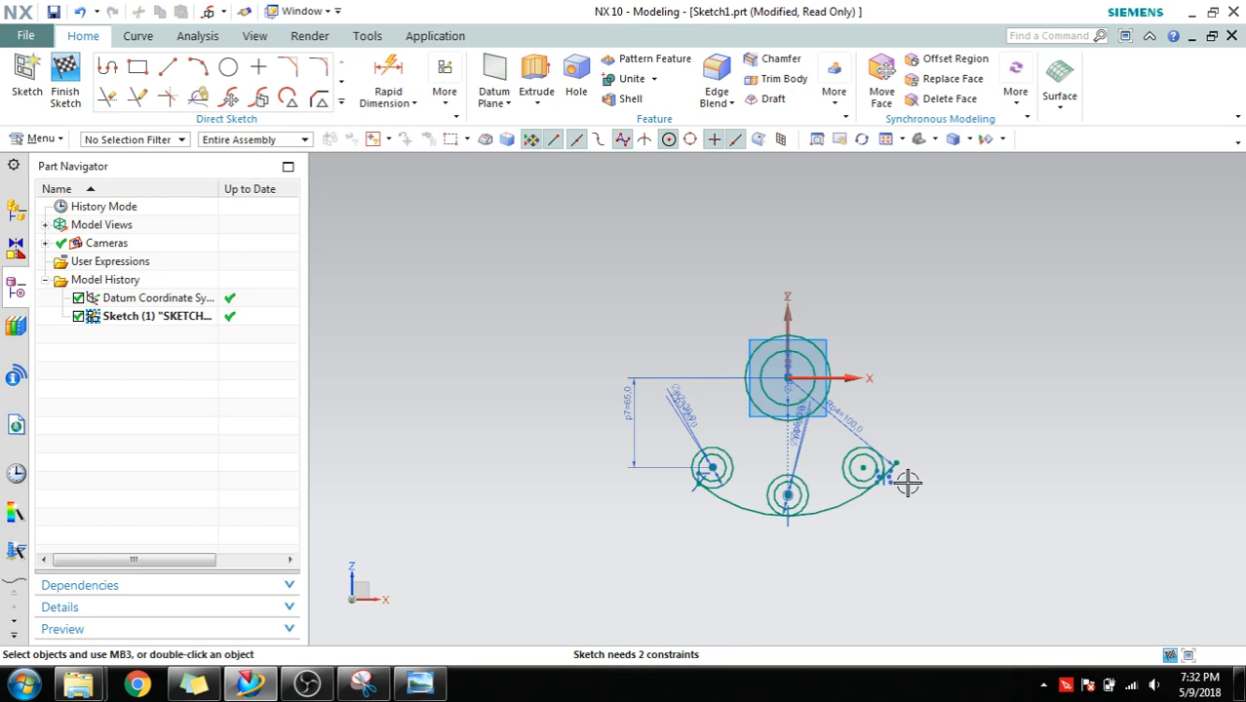
scroll(up, 3)
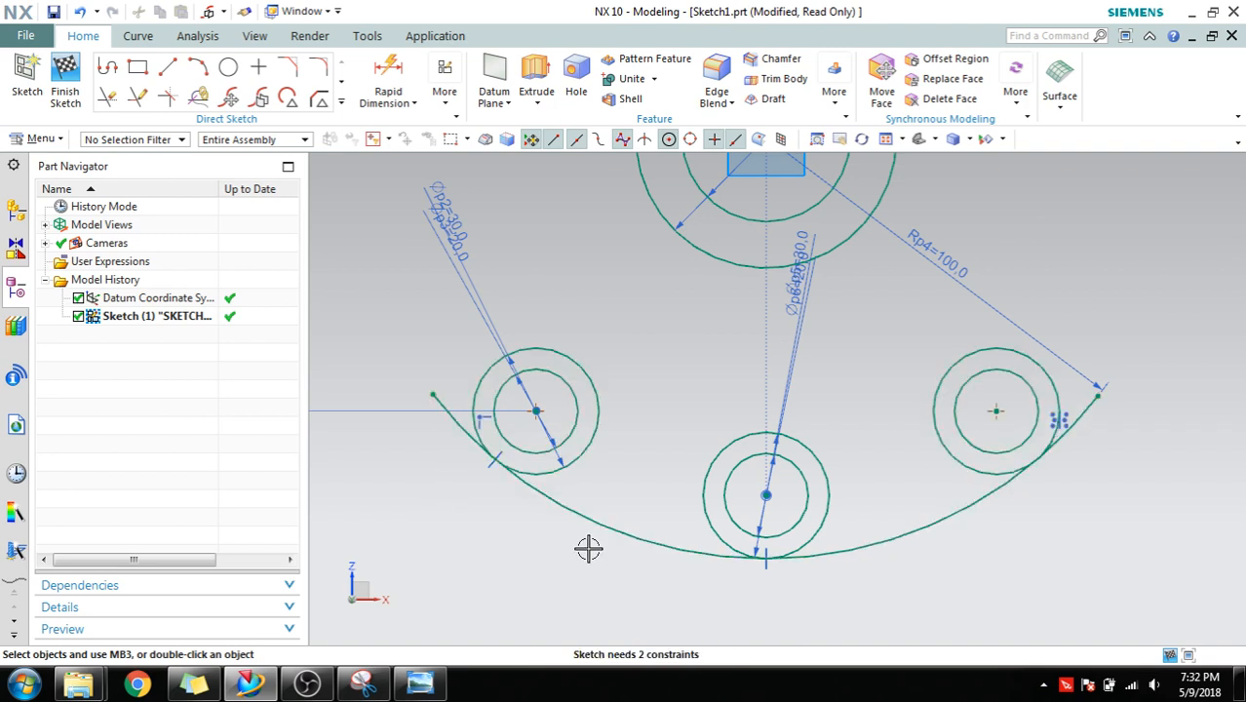
Quick Trim the stray curve end beside the right hole pair.
click(105, 97)
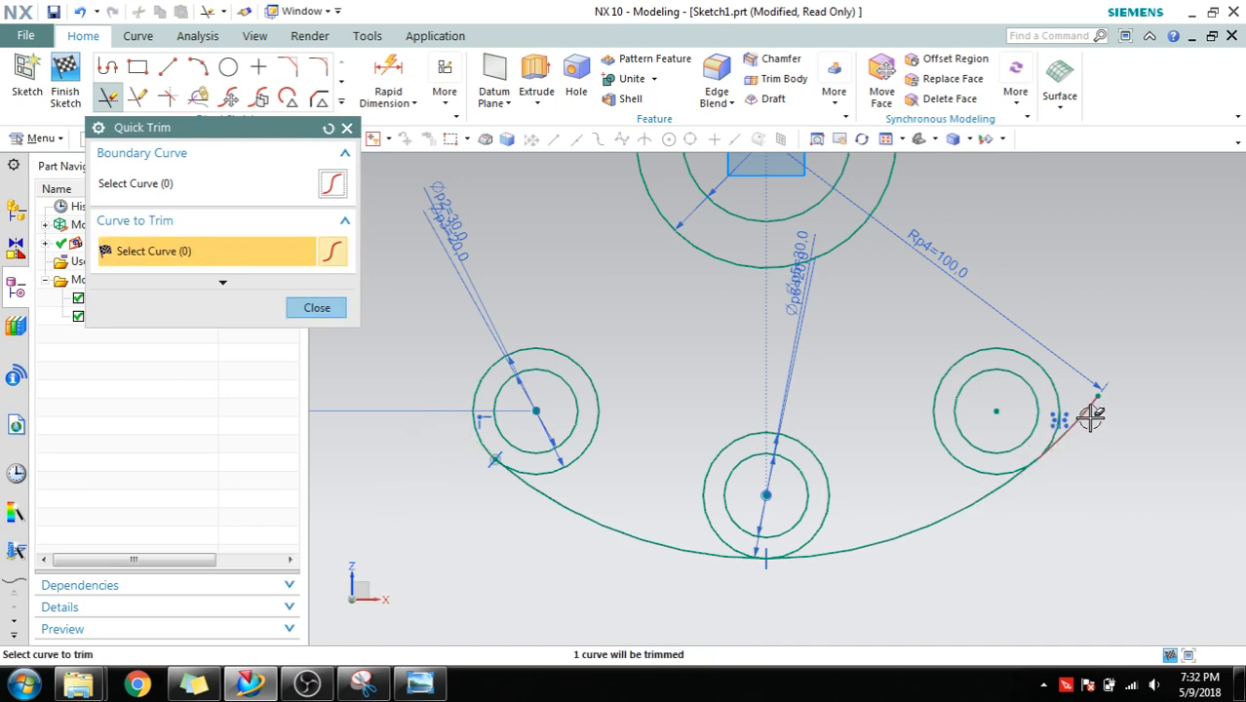
click(316, 308)
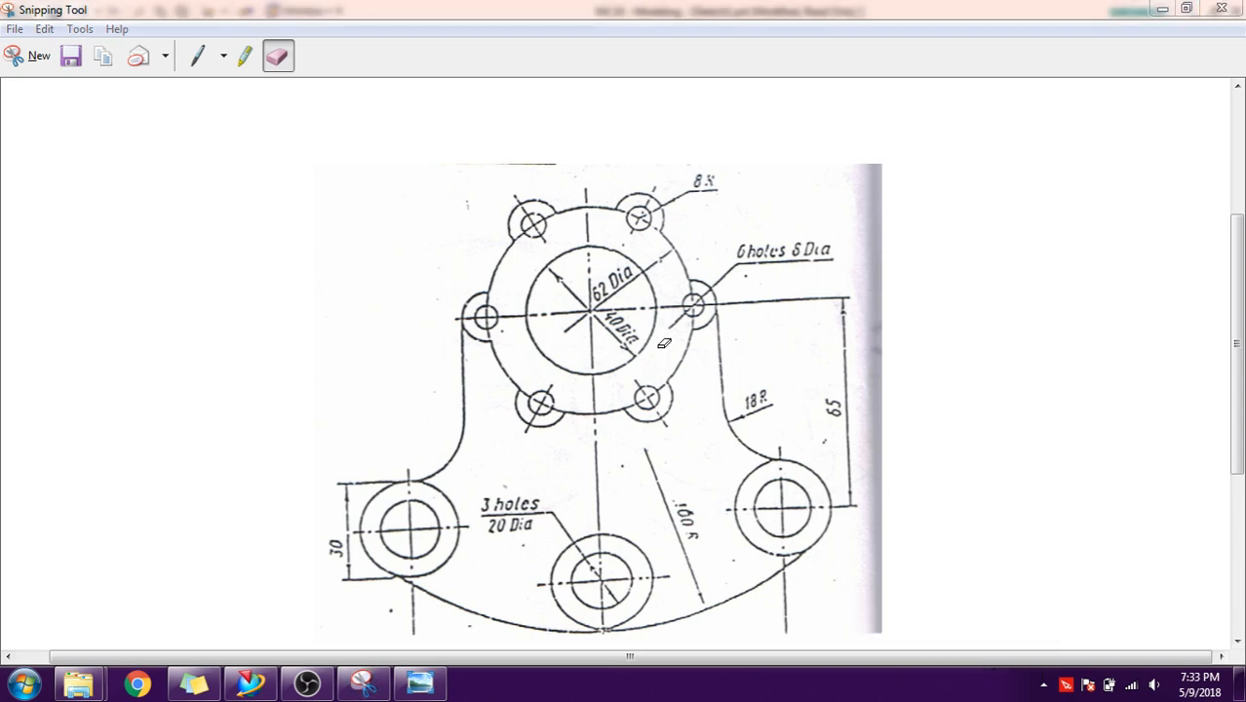
mouse_move(736, 281)
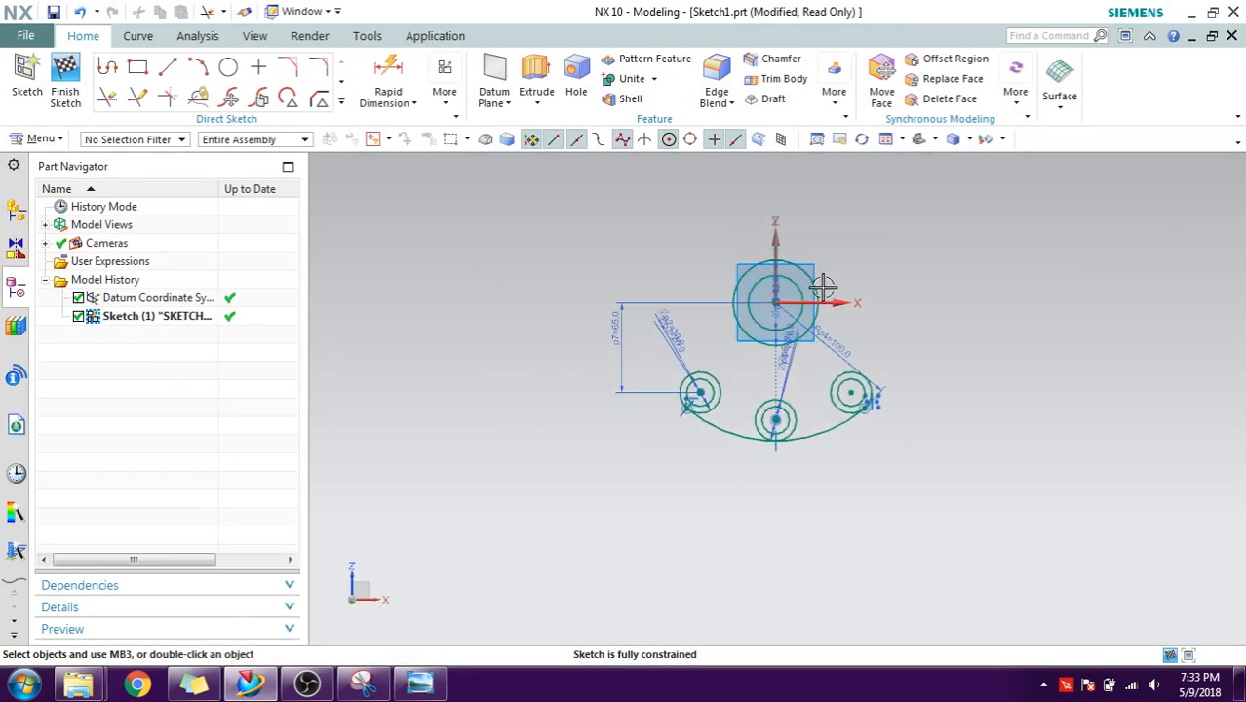
Draw a small hole circle upper-right of the central circles.
click(228, 66)
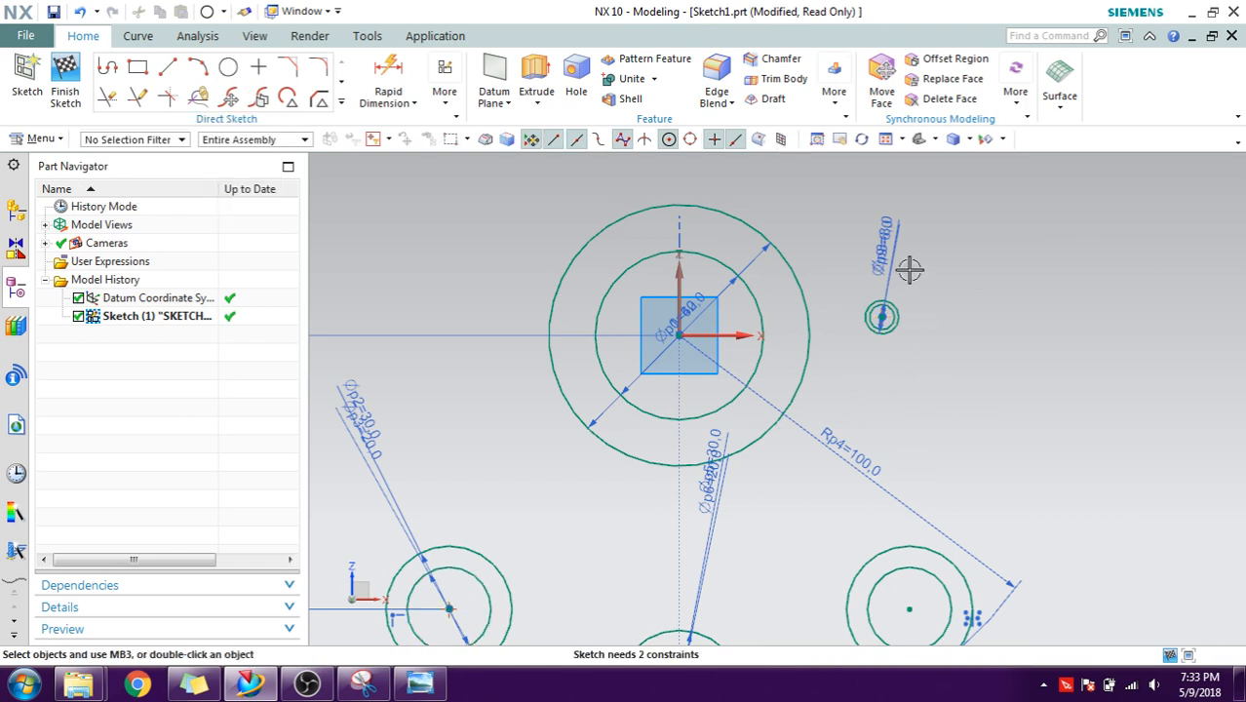
mouse_move(795, 284)
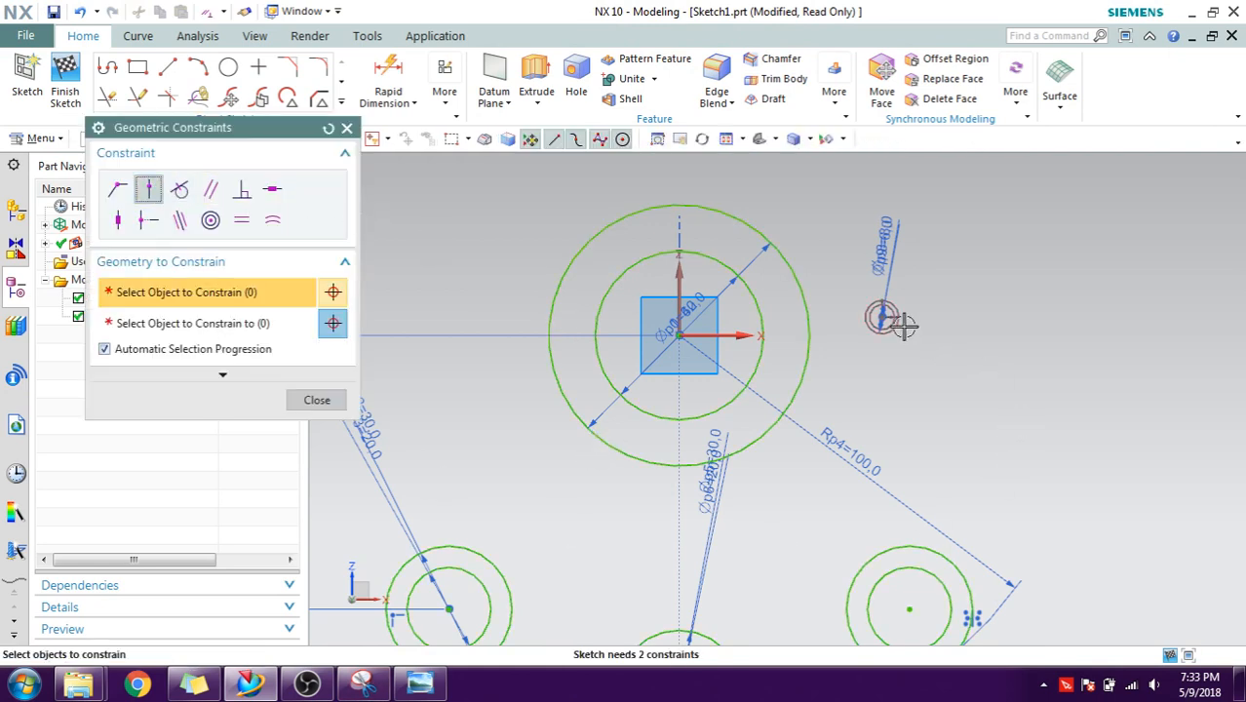
Place the small hole's centre on the pitch circle, fully constraining the sketch.
click(809, 321)
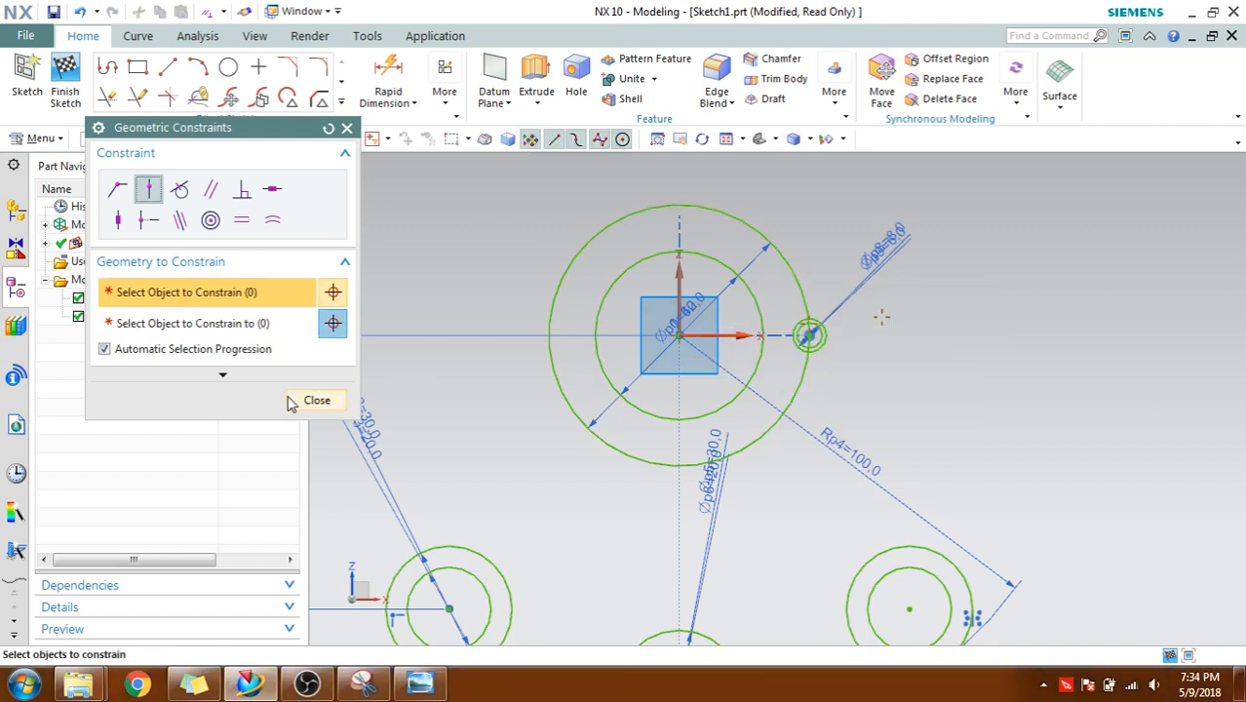
click(316, 399)
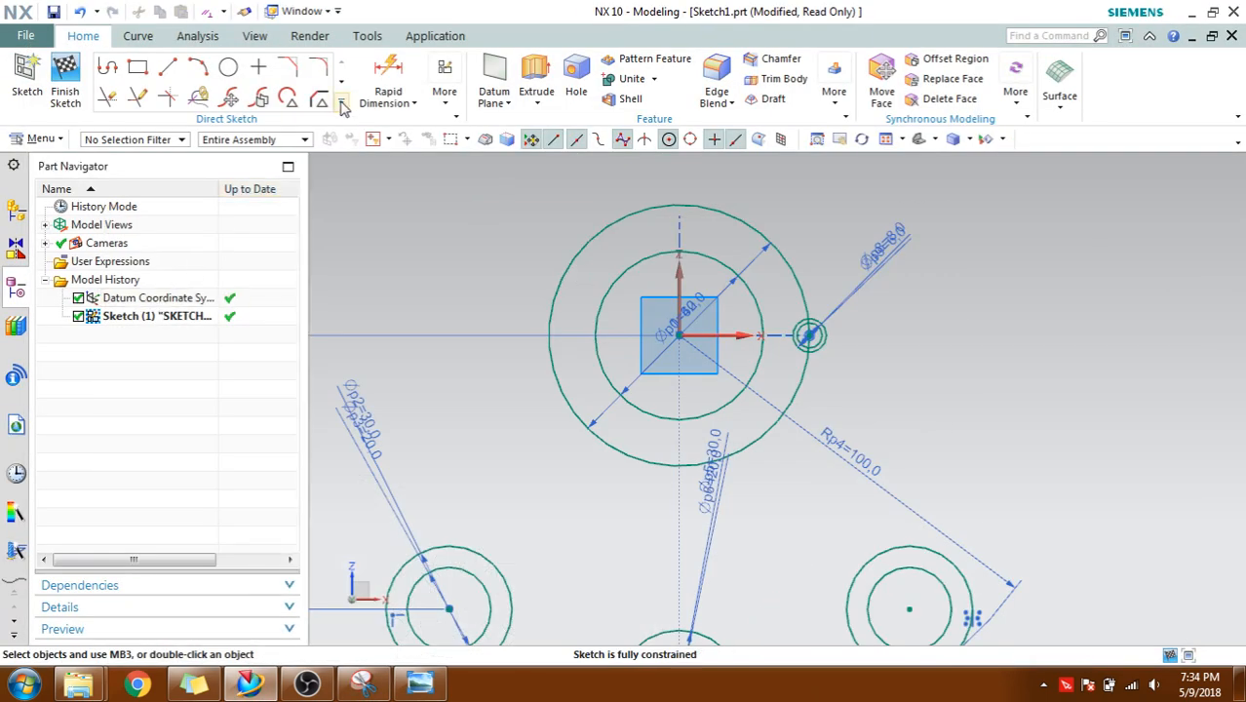
Pattern the hole circles circularly about the centre point: count 6 over a 360° span.
click(341, 105)
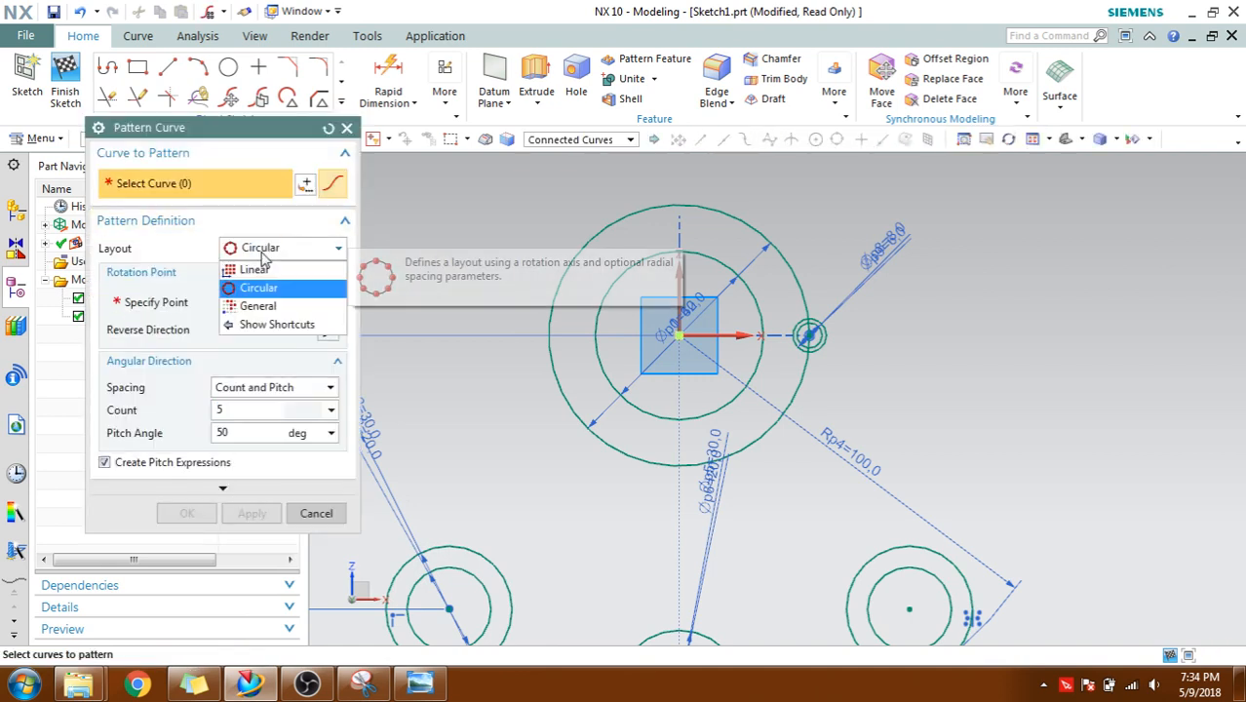
click(258, 287)
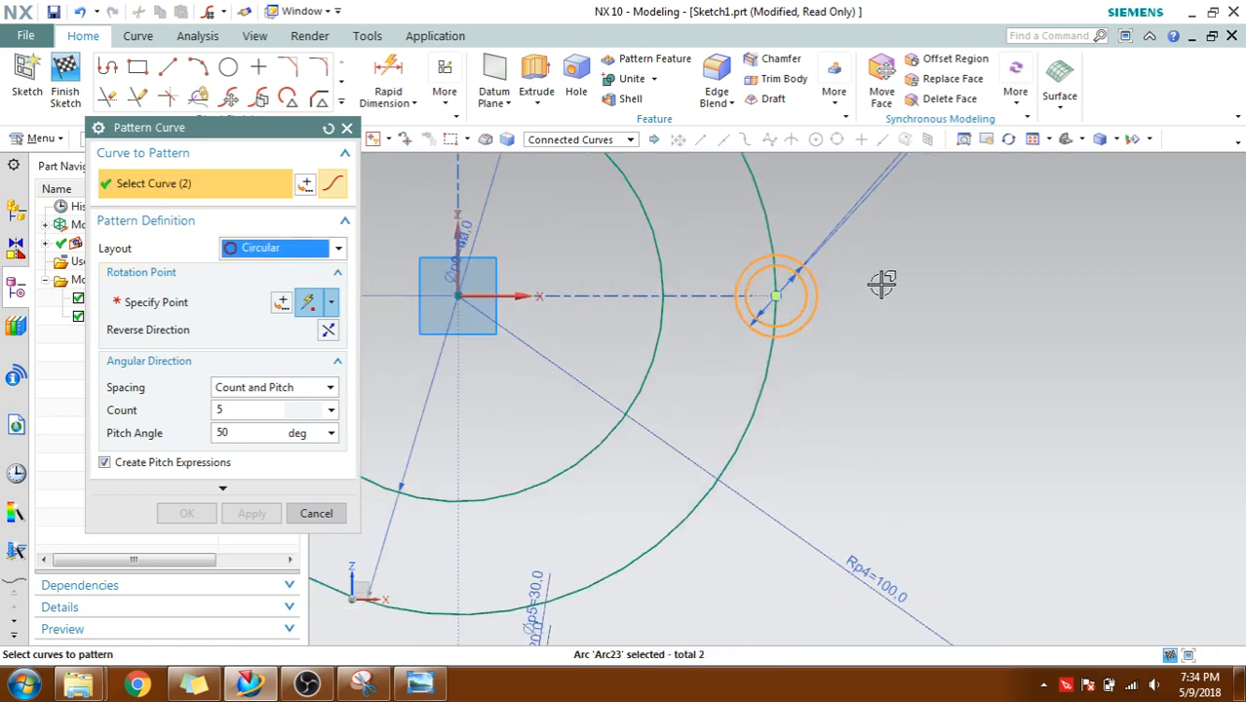
click(156, 301)
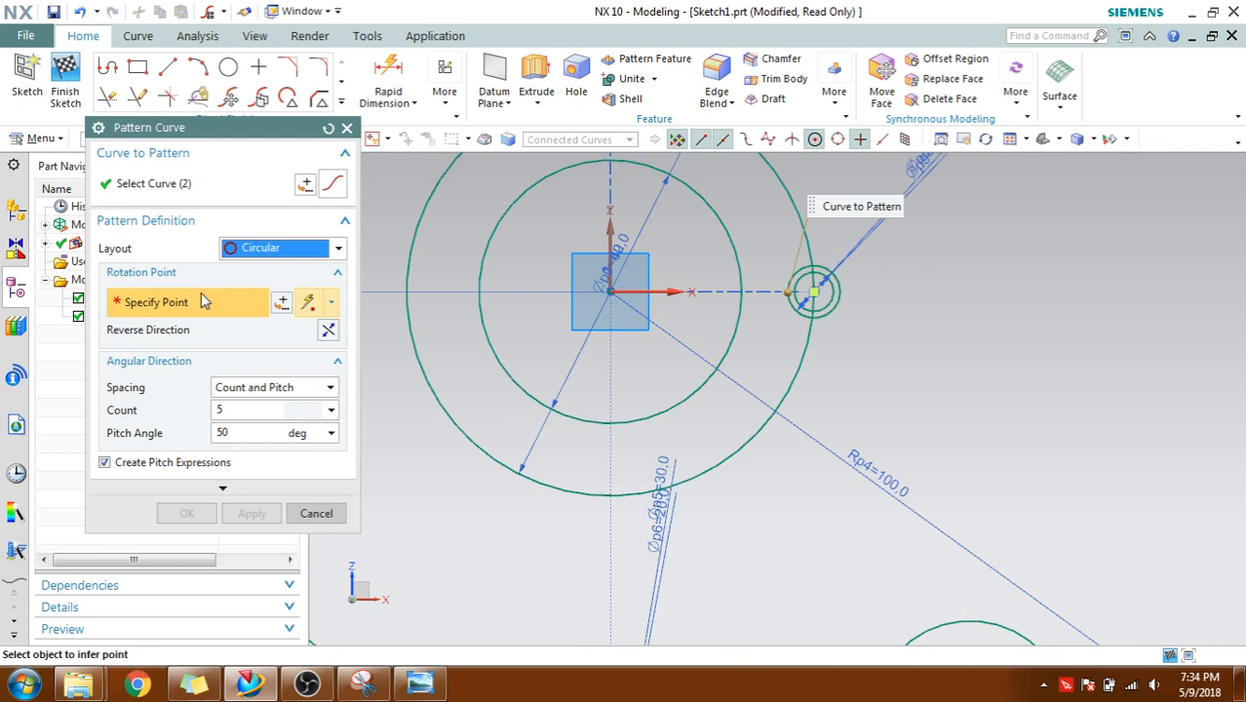
mouse_move(612, 293)
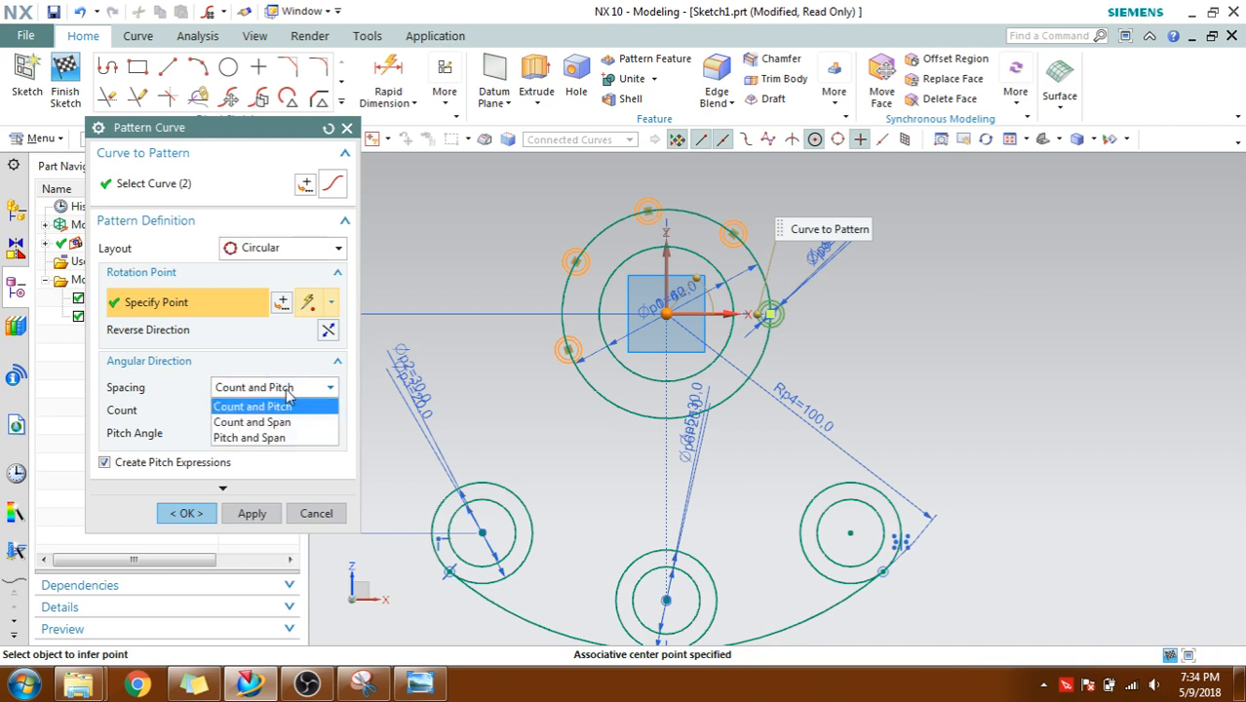
mouse_move(277, 436)
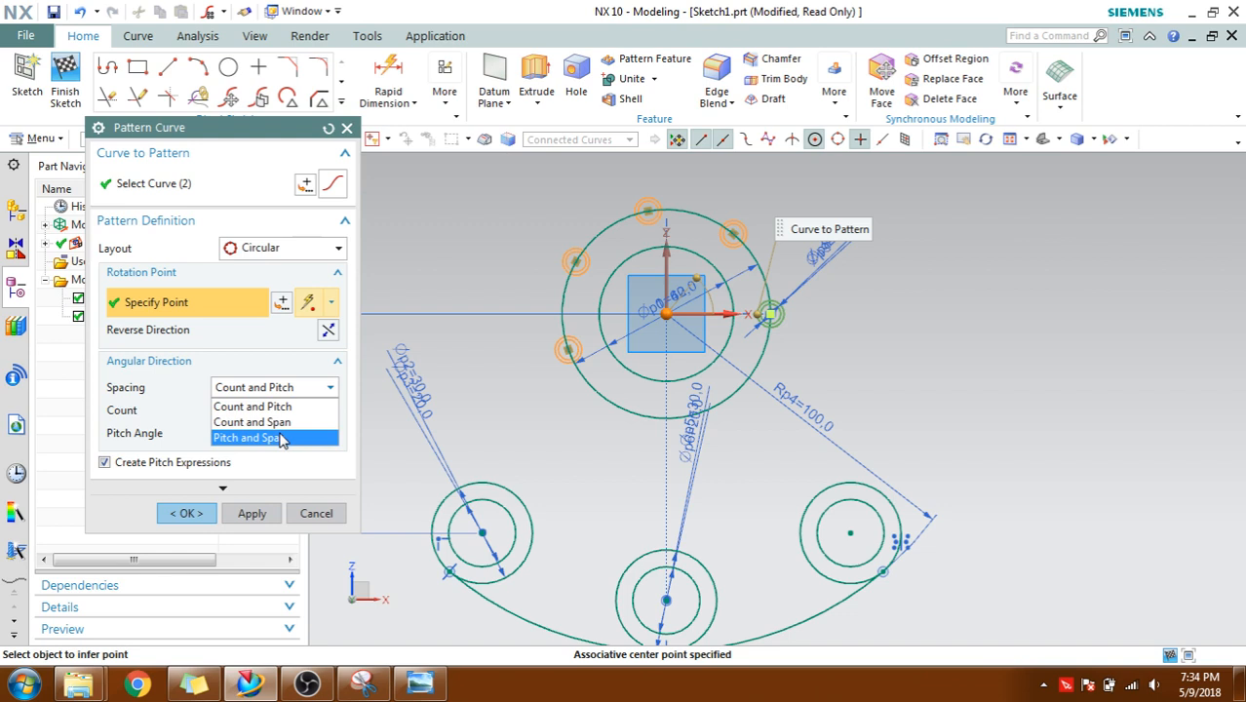
click(251, 421)
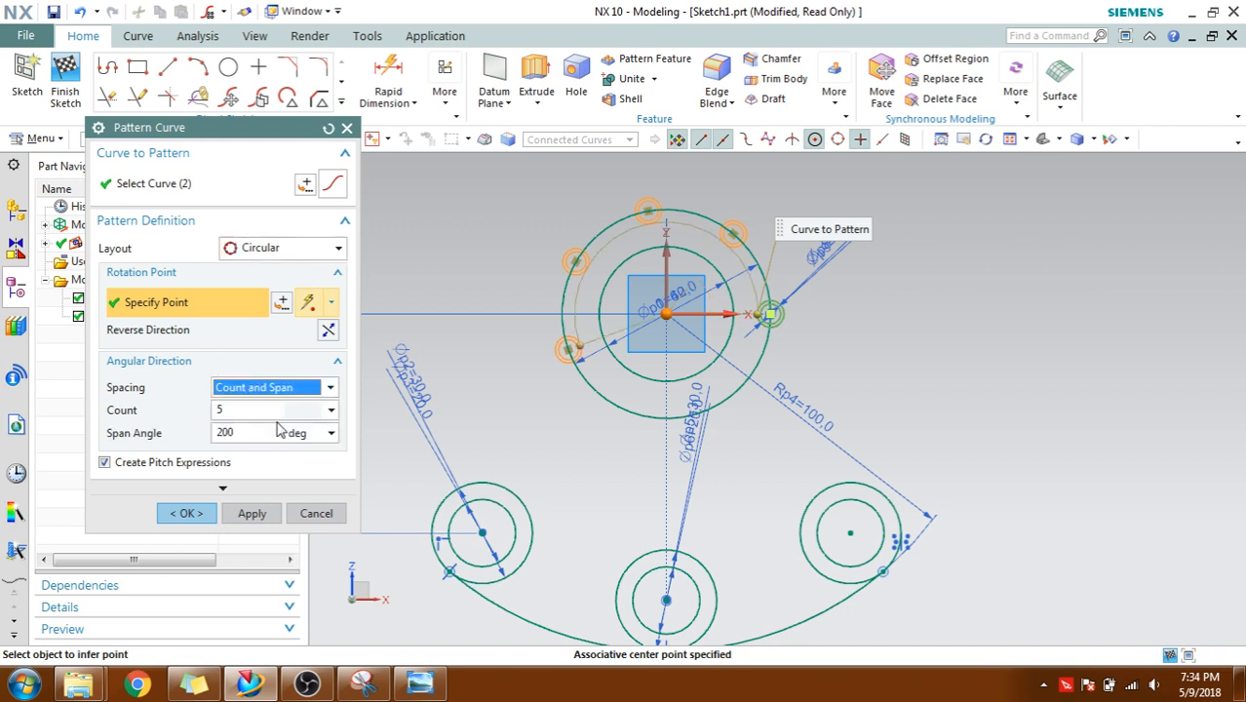
text(6)
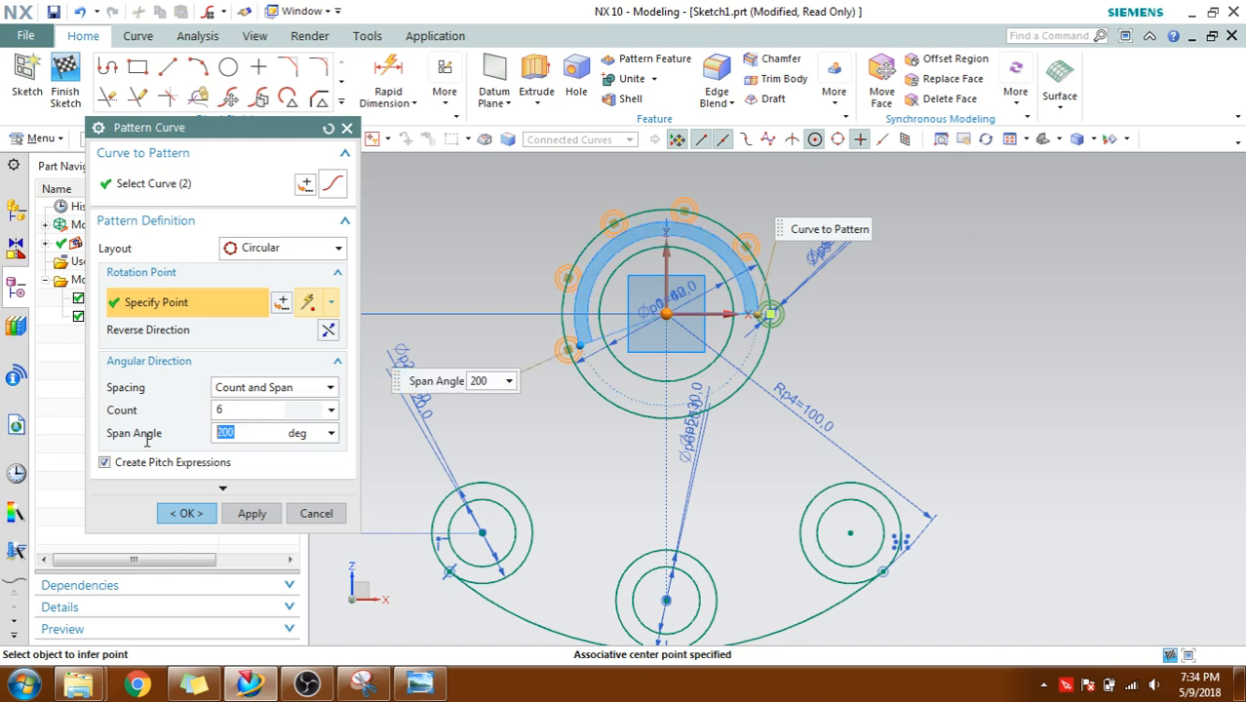
text(360)
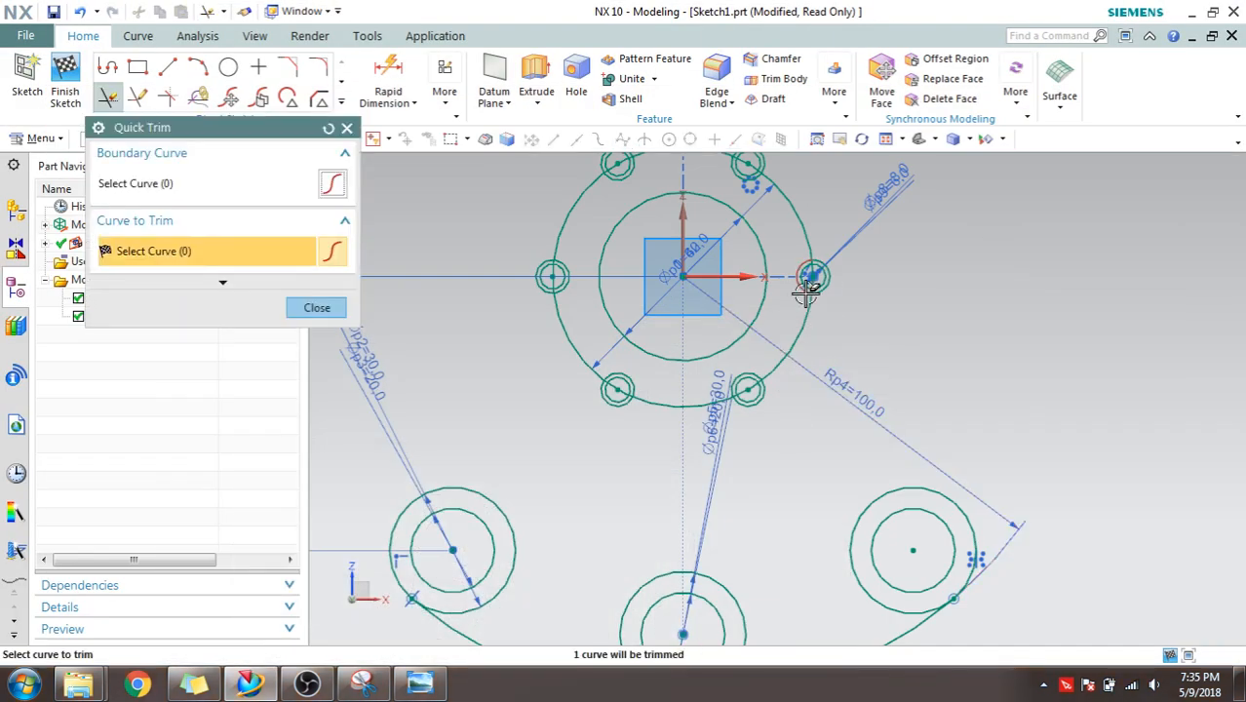
Quick Trim the leftover arcs at the patterned holes, then check against the reference bracket drawing.
click(807, 280)
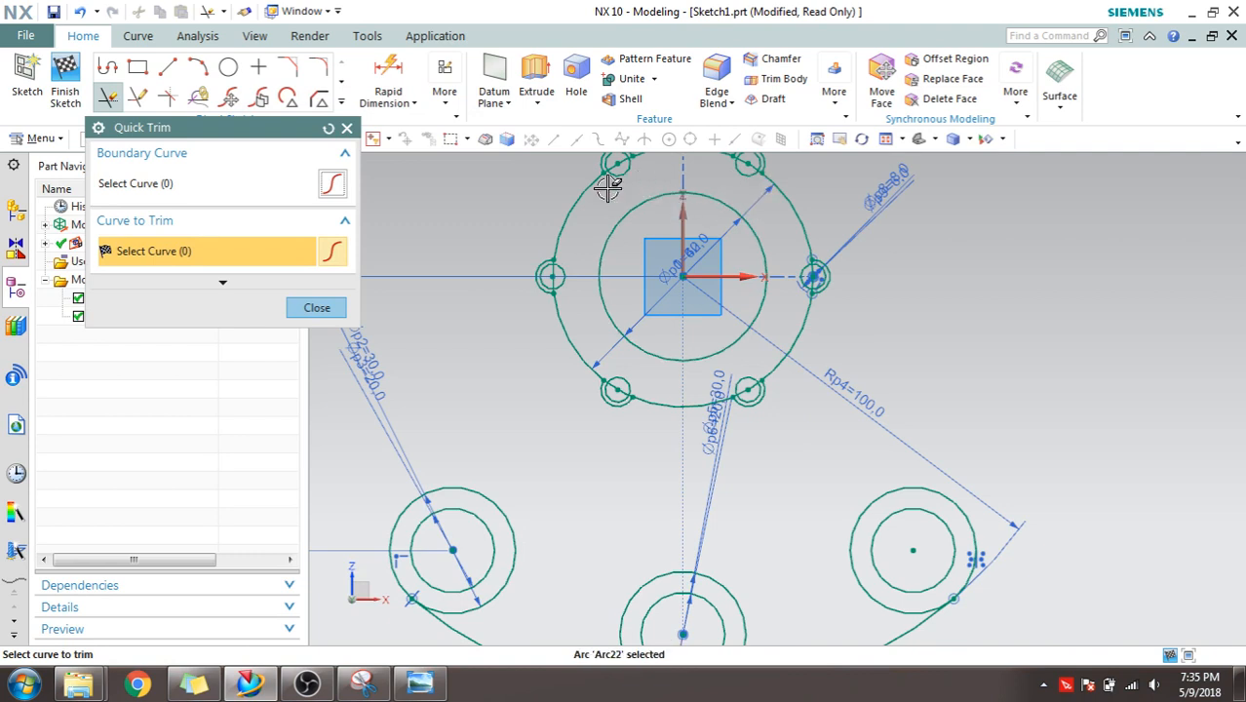
click(316, 308)
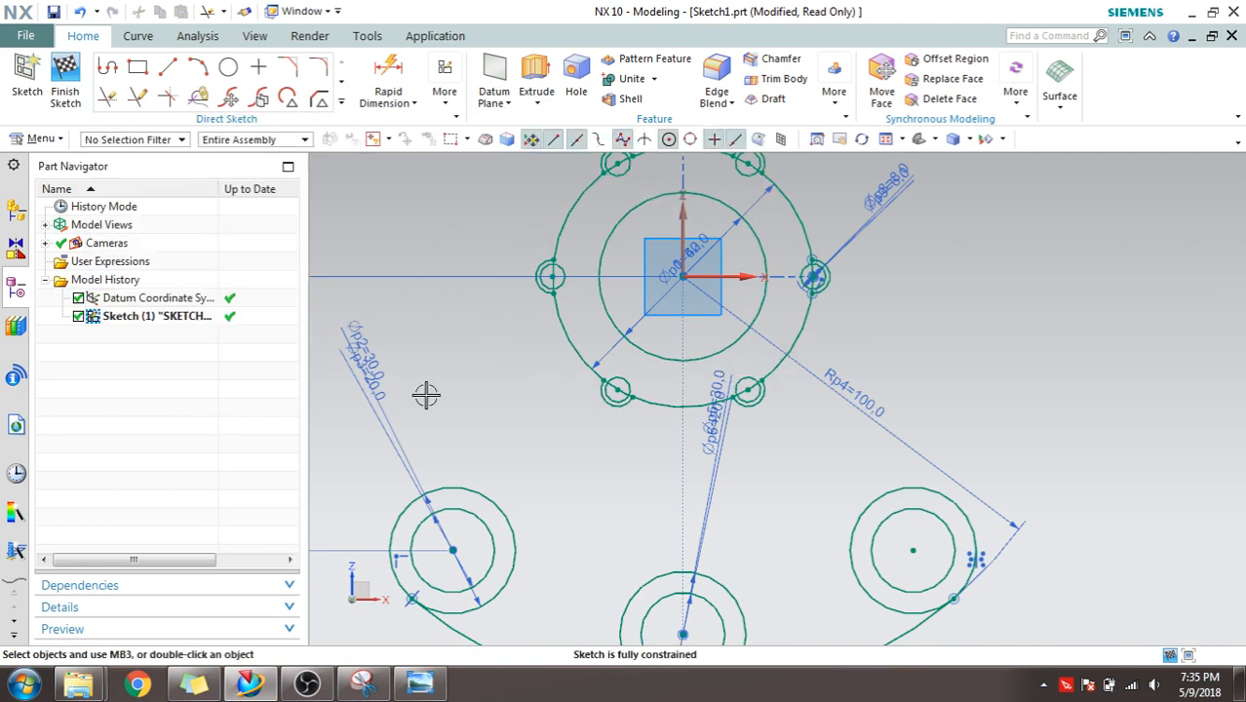
drag(425, 394, 952, 284)
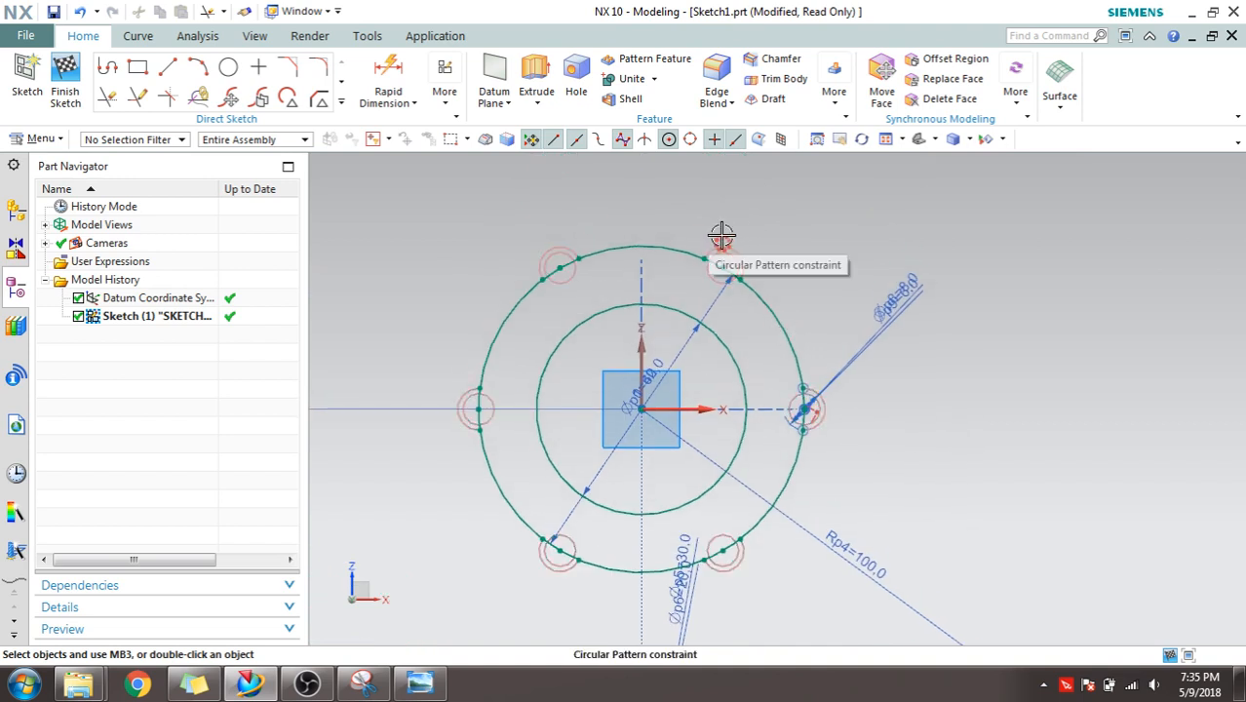
mouse_move(725, 234)
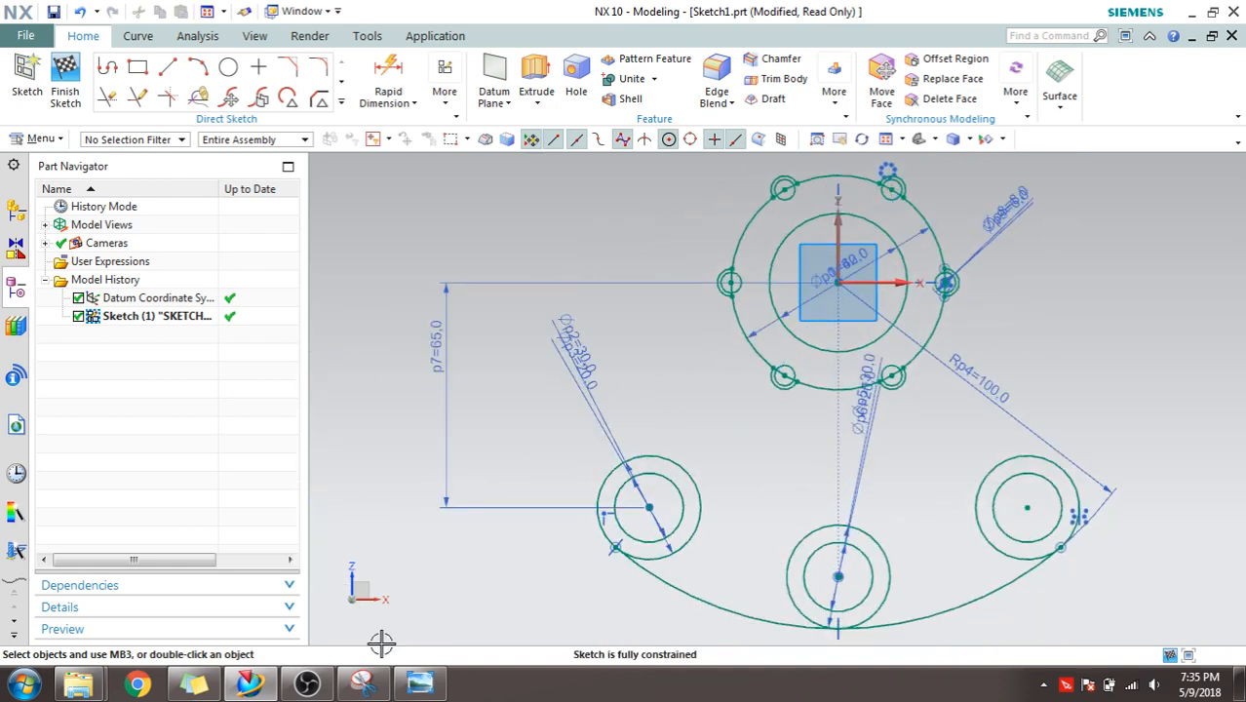
click(363, 683)
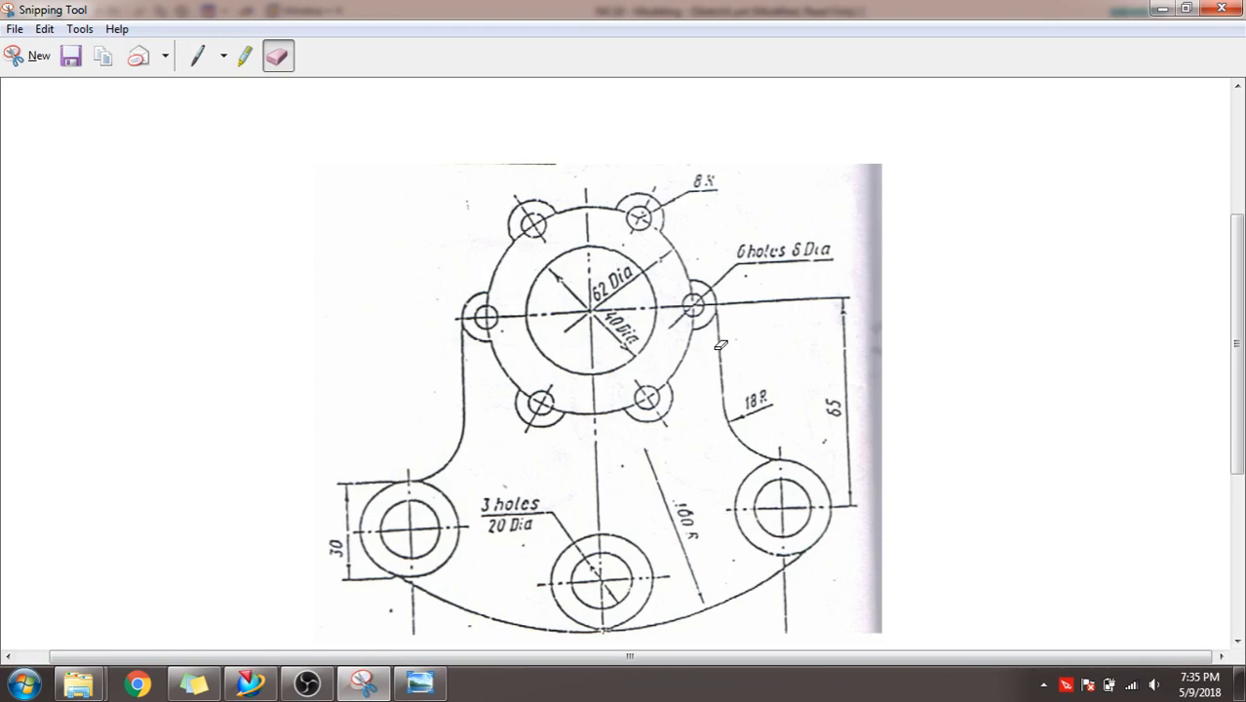
mouse_move(842, 359)
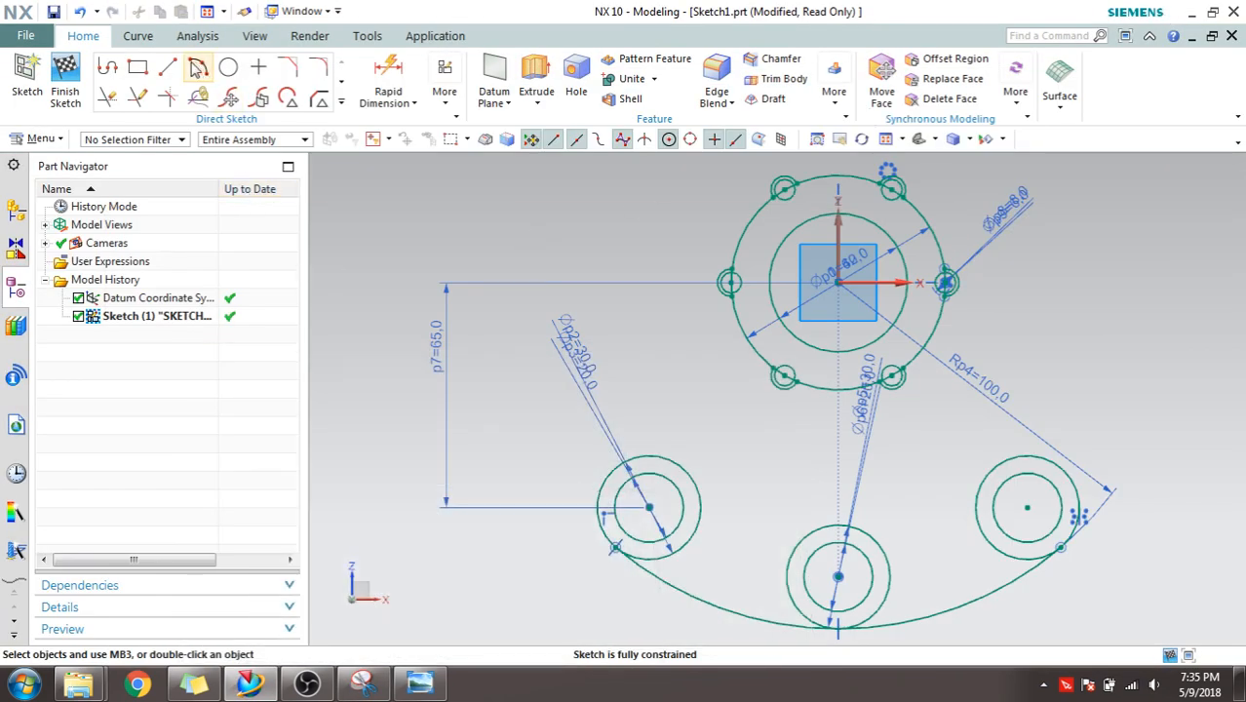
Sketch a horizontal and a vertical profile line above the left hole pair and apply geometric constraints.
click(167, 66)
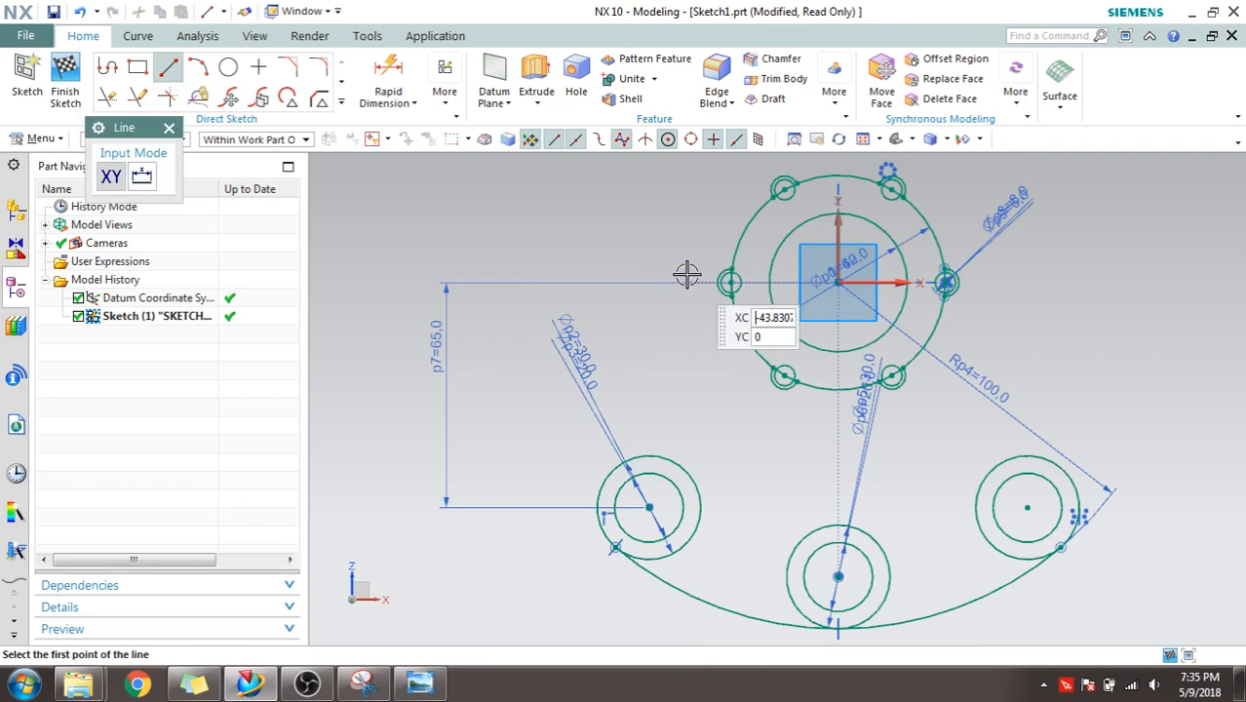
mouse_move(514, 440)
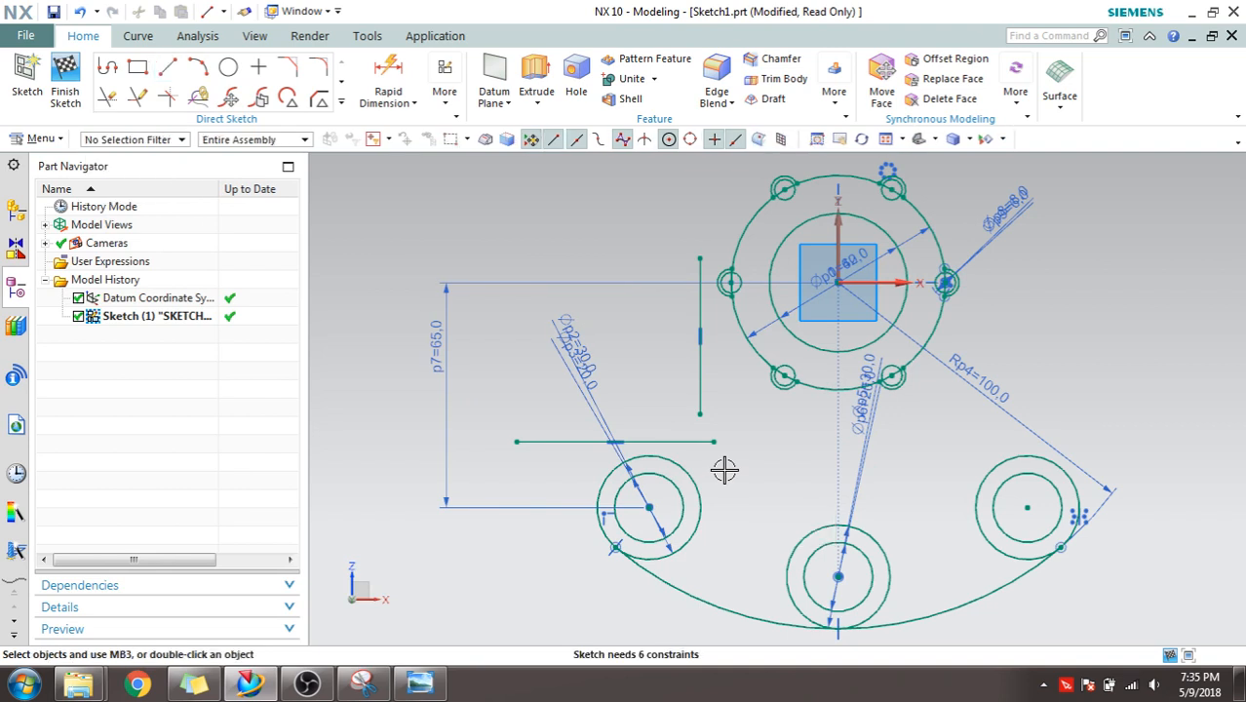
click(179, 189)
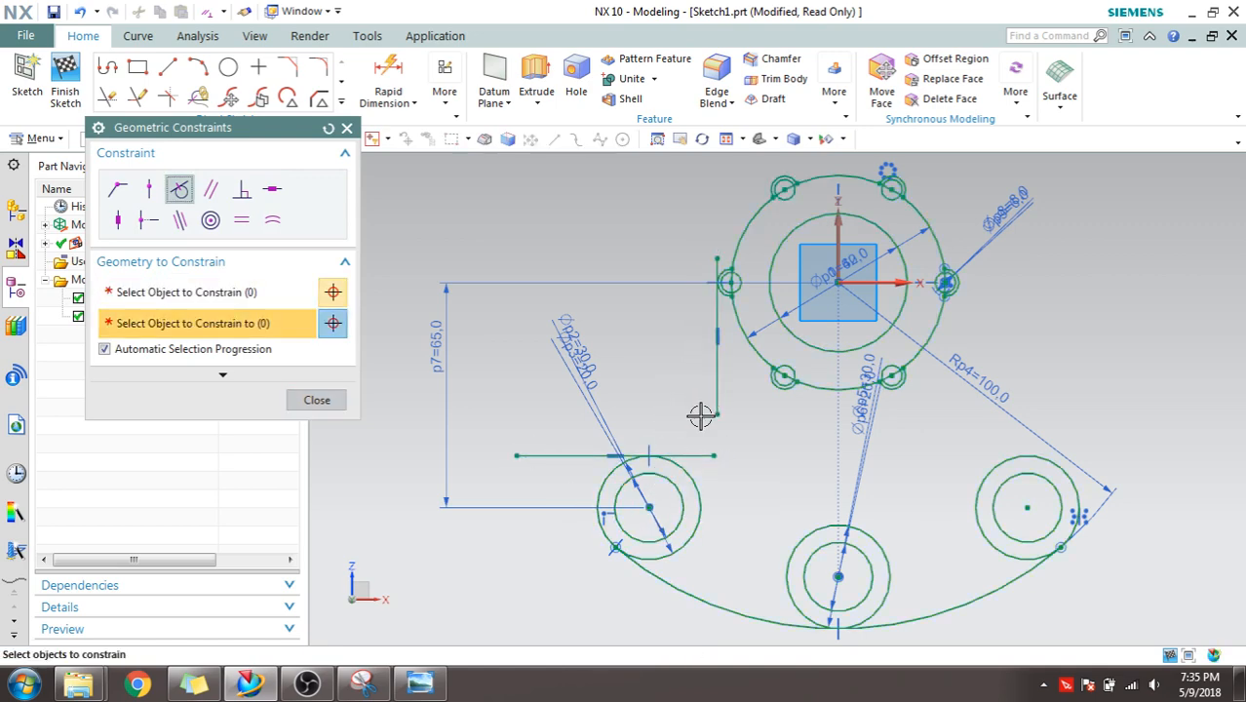
click(315, 400)
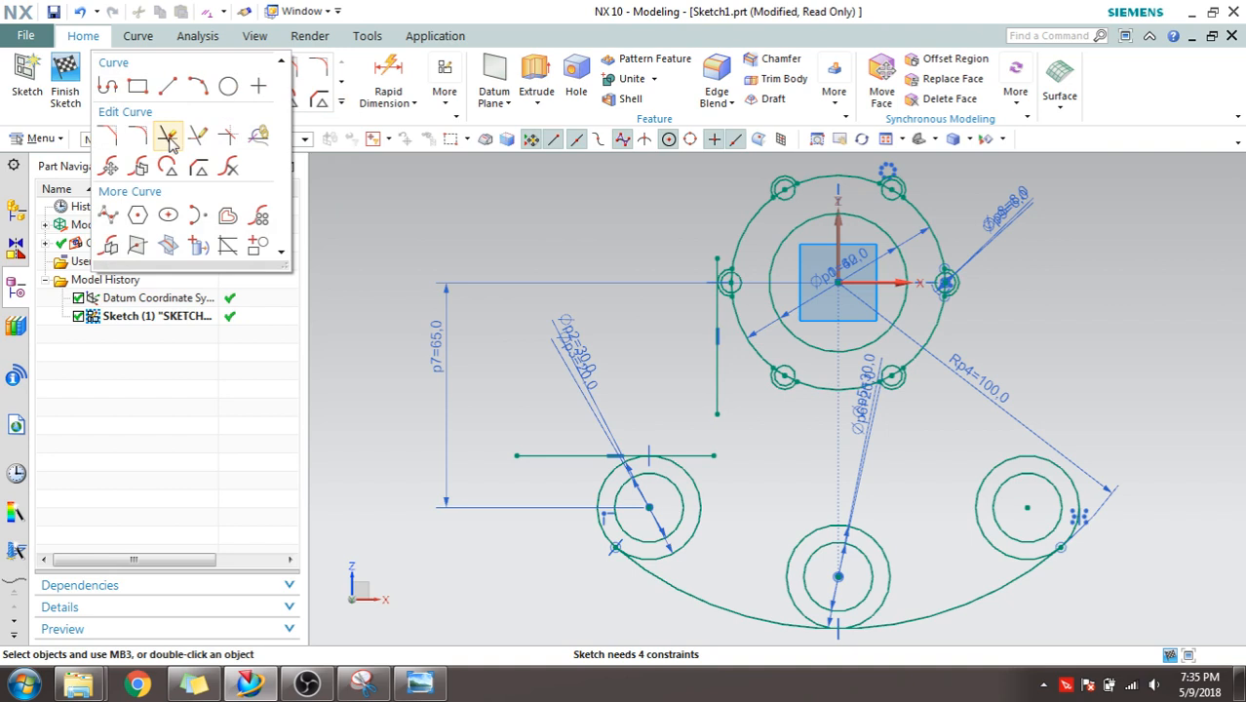
Make a corner from the two left profile lines and Quick Trim the unwanted line end.
click(168, 136)
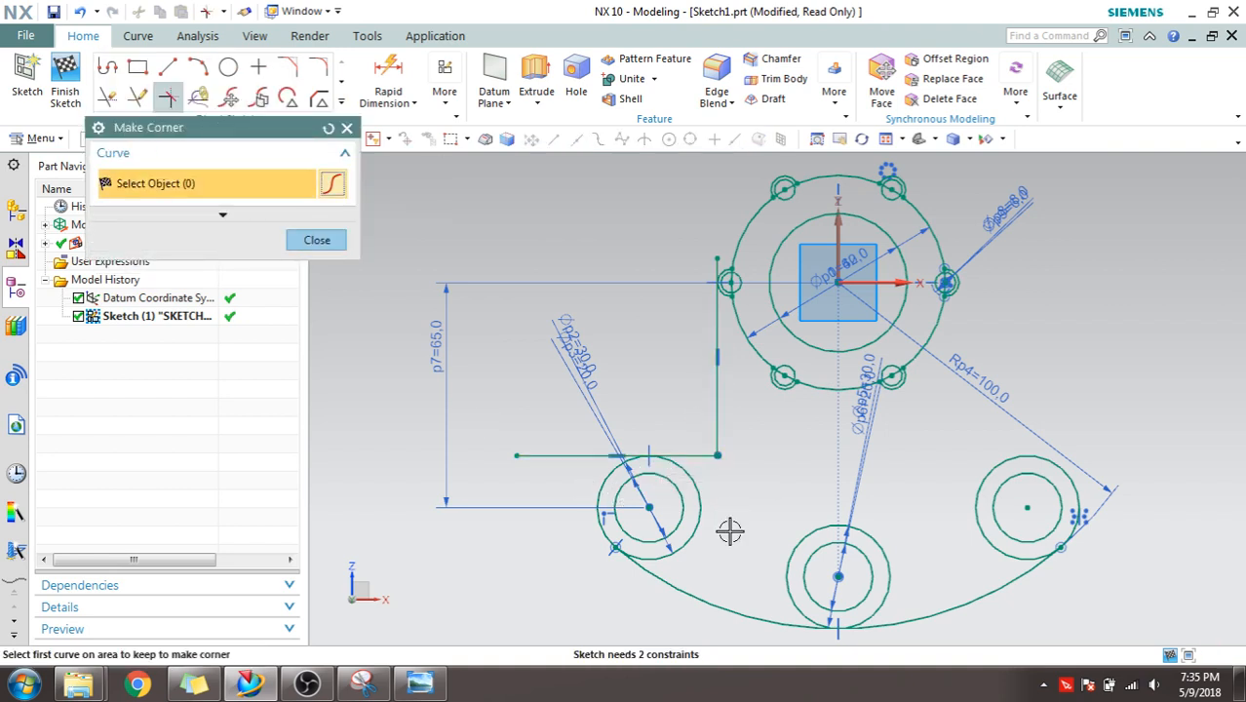
click(316, 239)
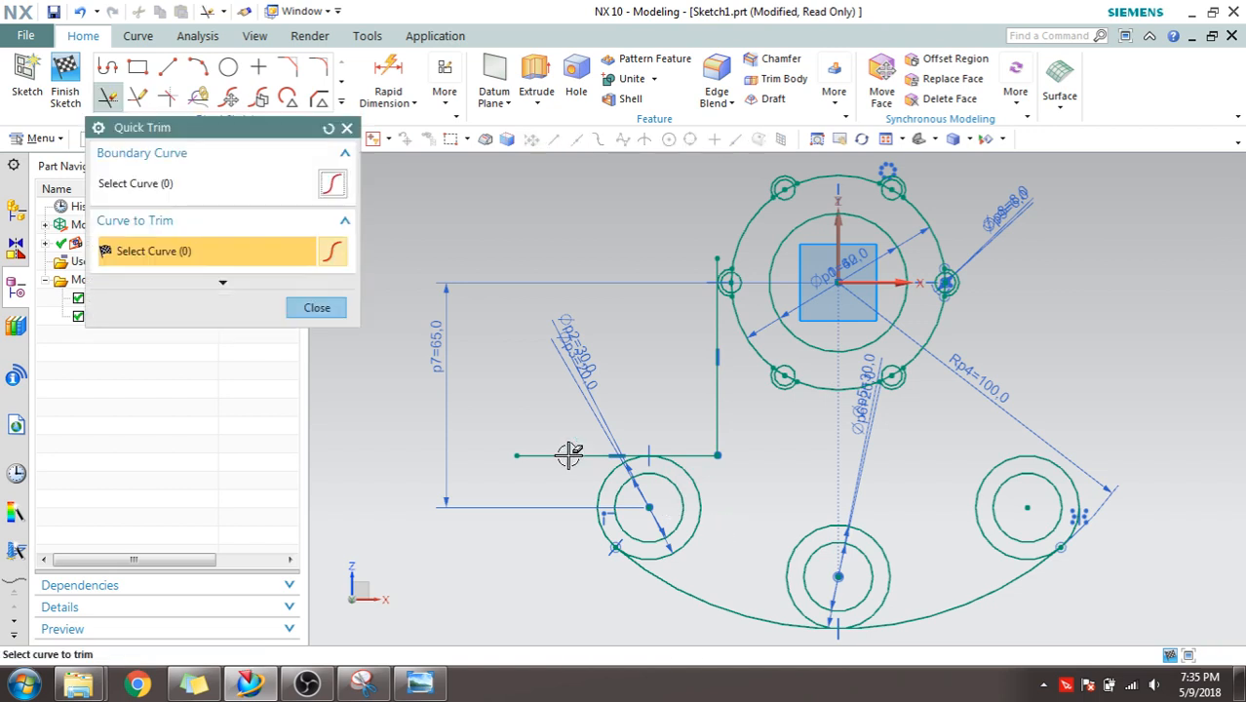
click(316, 308)
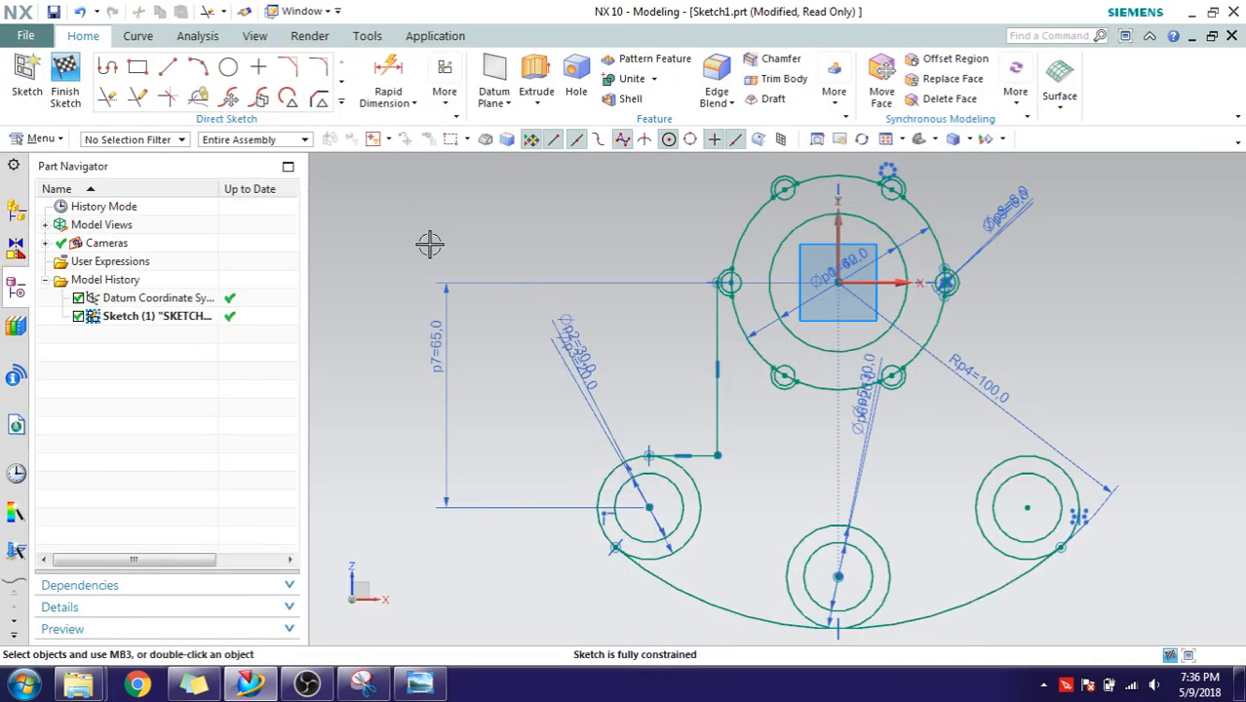
click(317, 67)
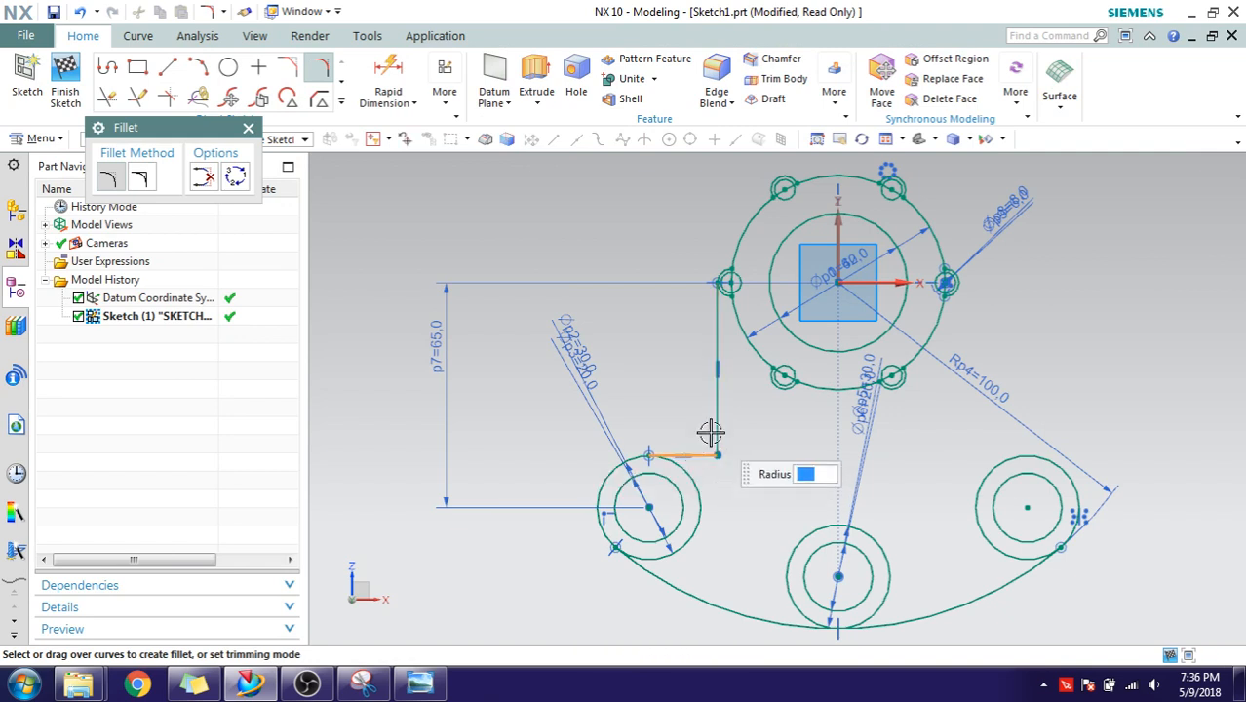
Fillet the left profile into the lower circle with radius 18.
text(18)
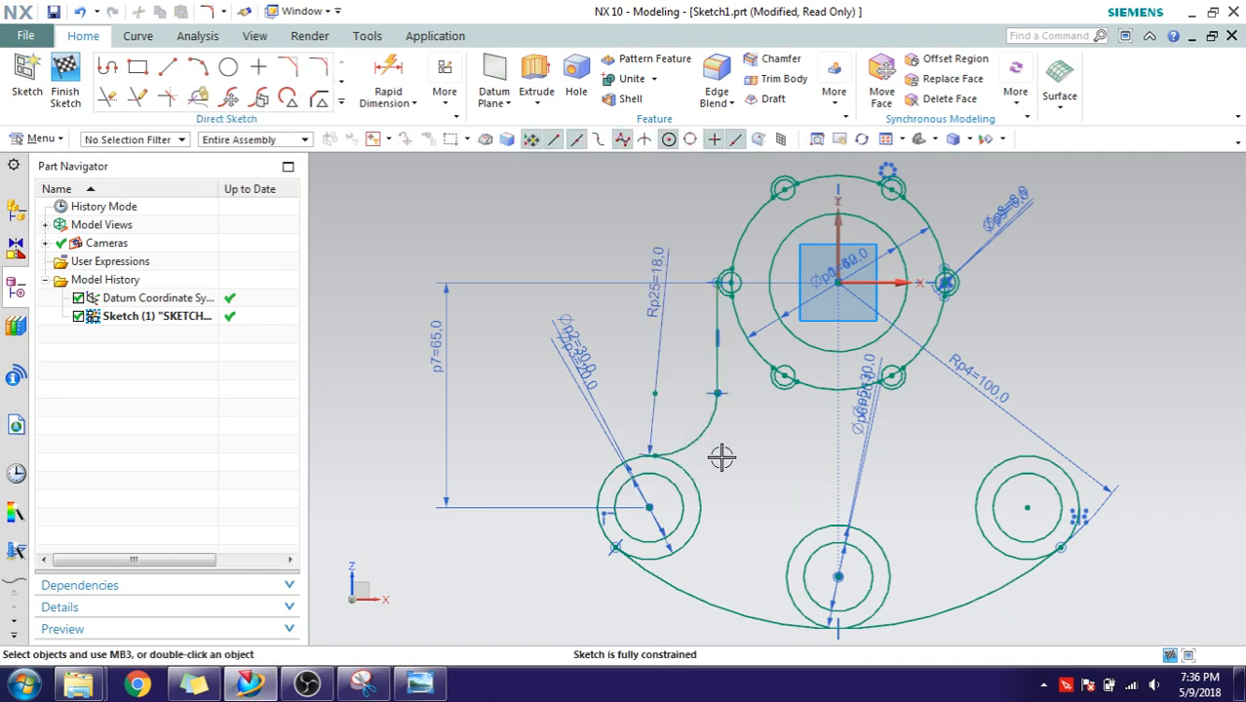
mouse_move(398, 345)
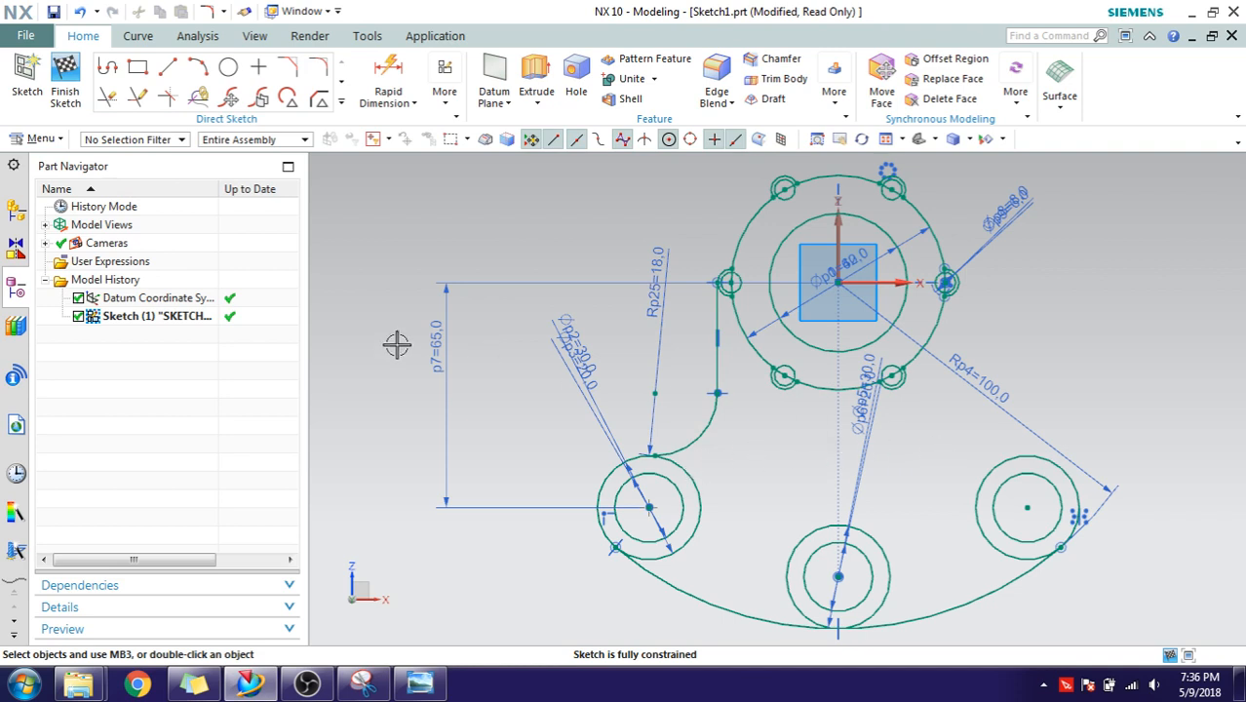
mouse_move(343, 125)
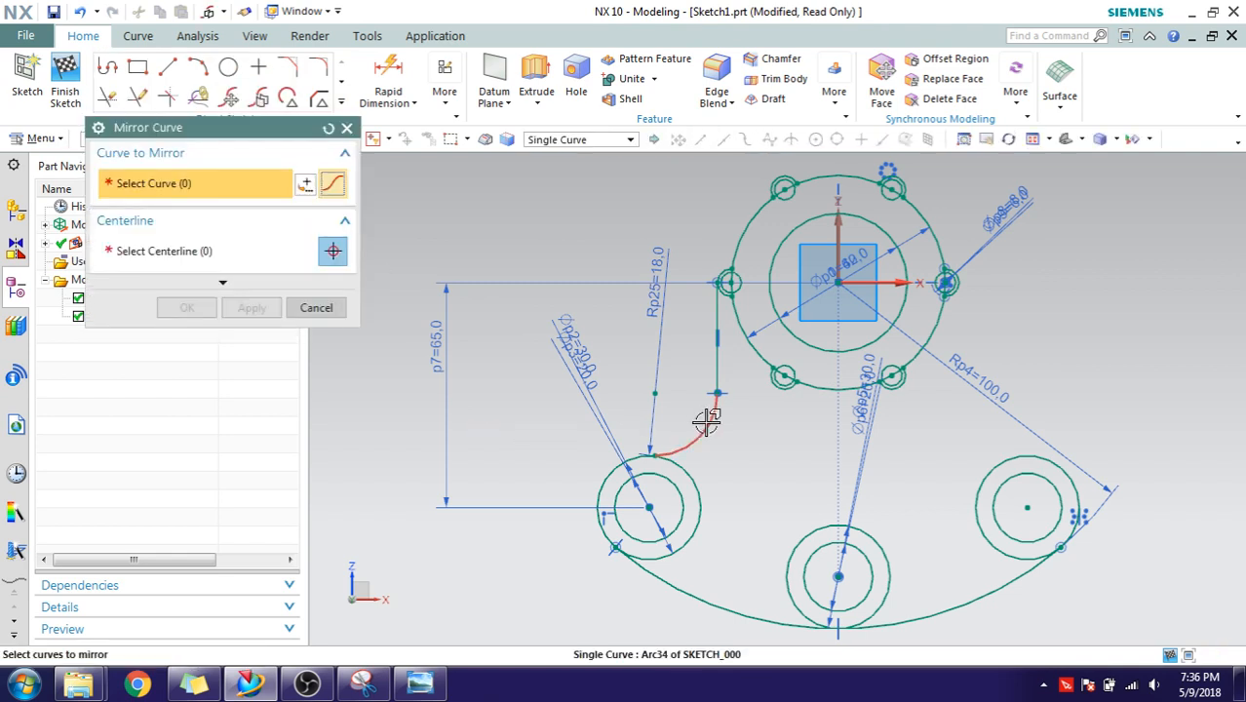
Mirror the left profile curves and fillet across the vertical centreline to form the right side.
click(702, 421)
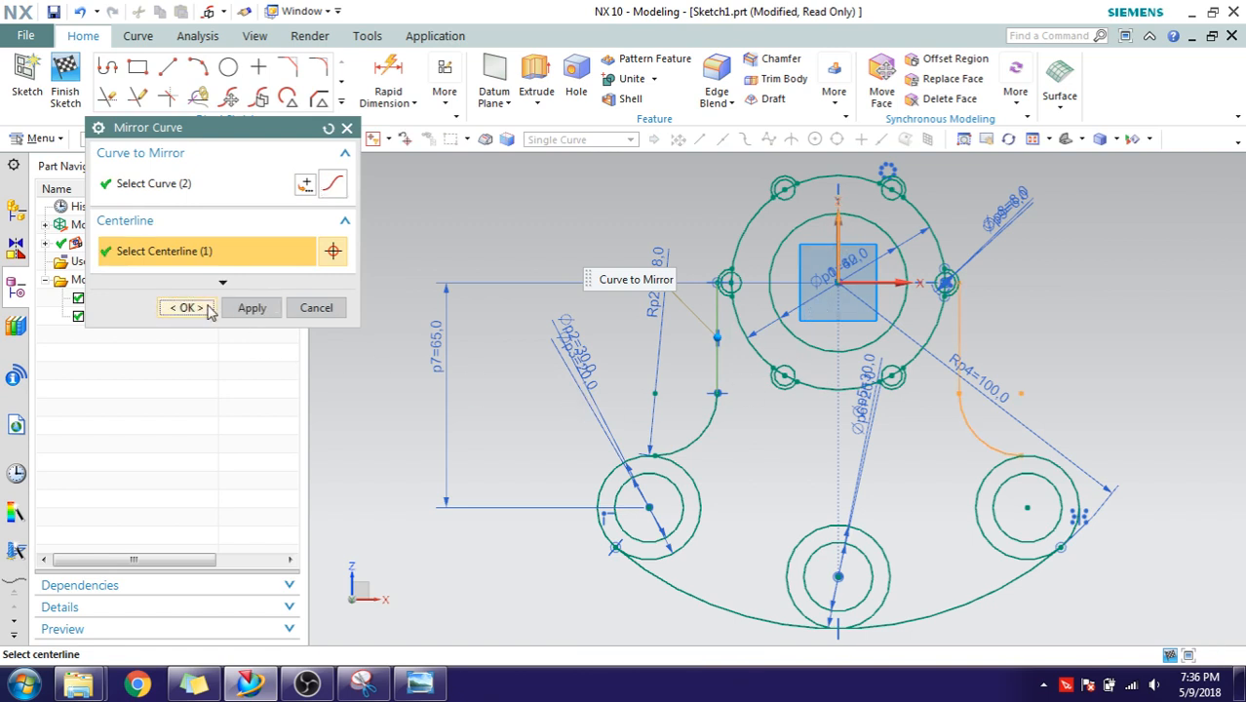
click(185, 308)
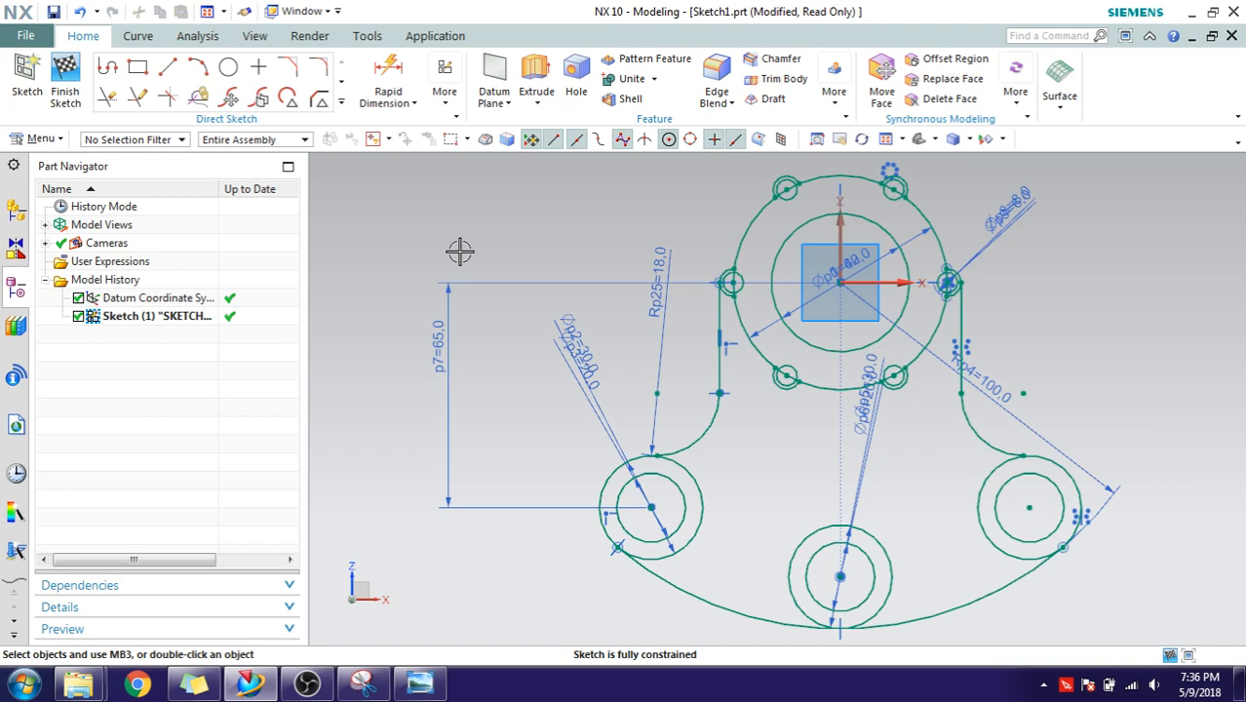
mouse_move(567, 636)
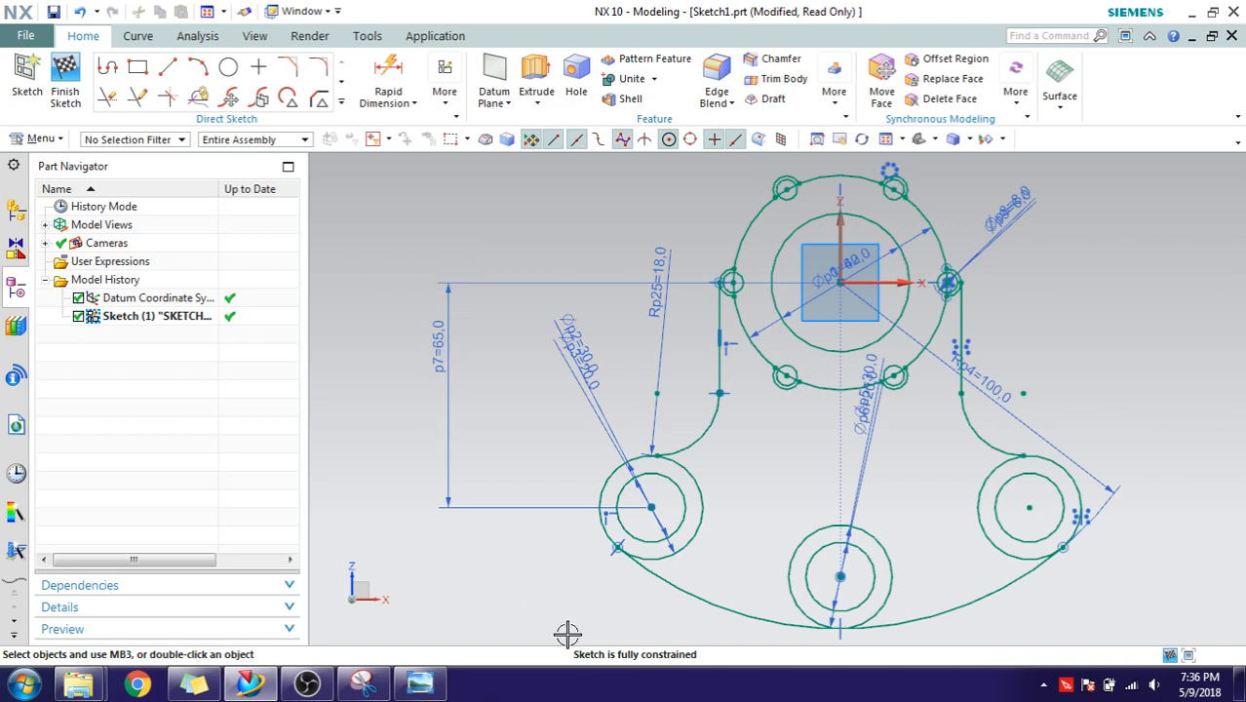
mouse_move(515, 471)
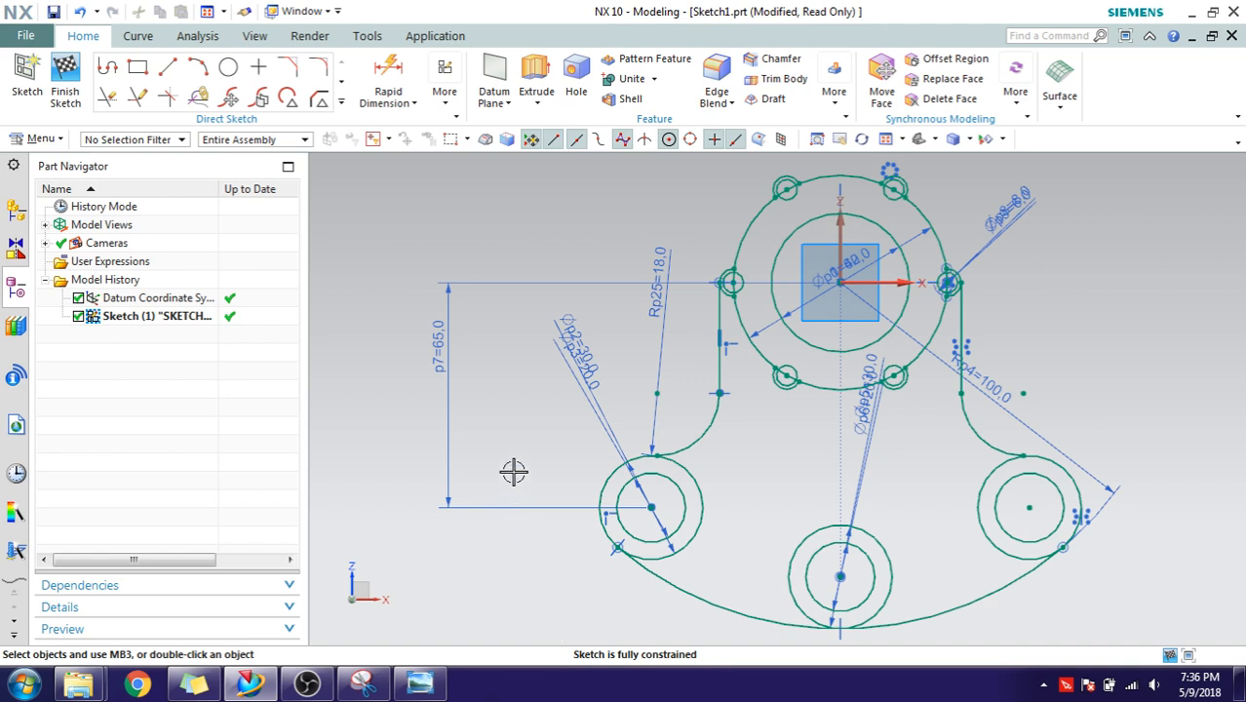